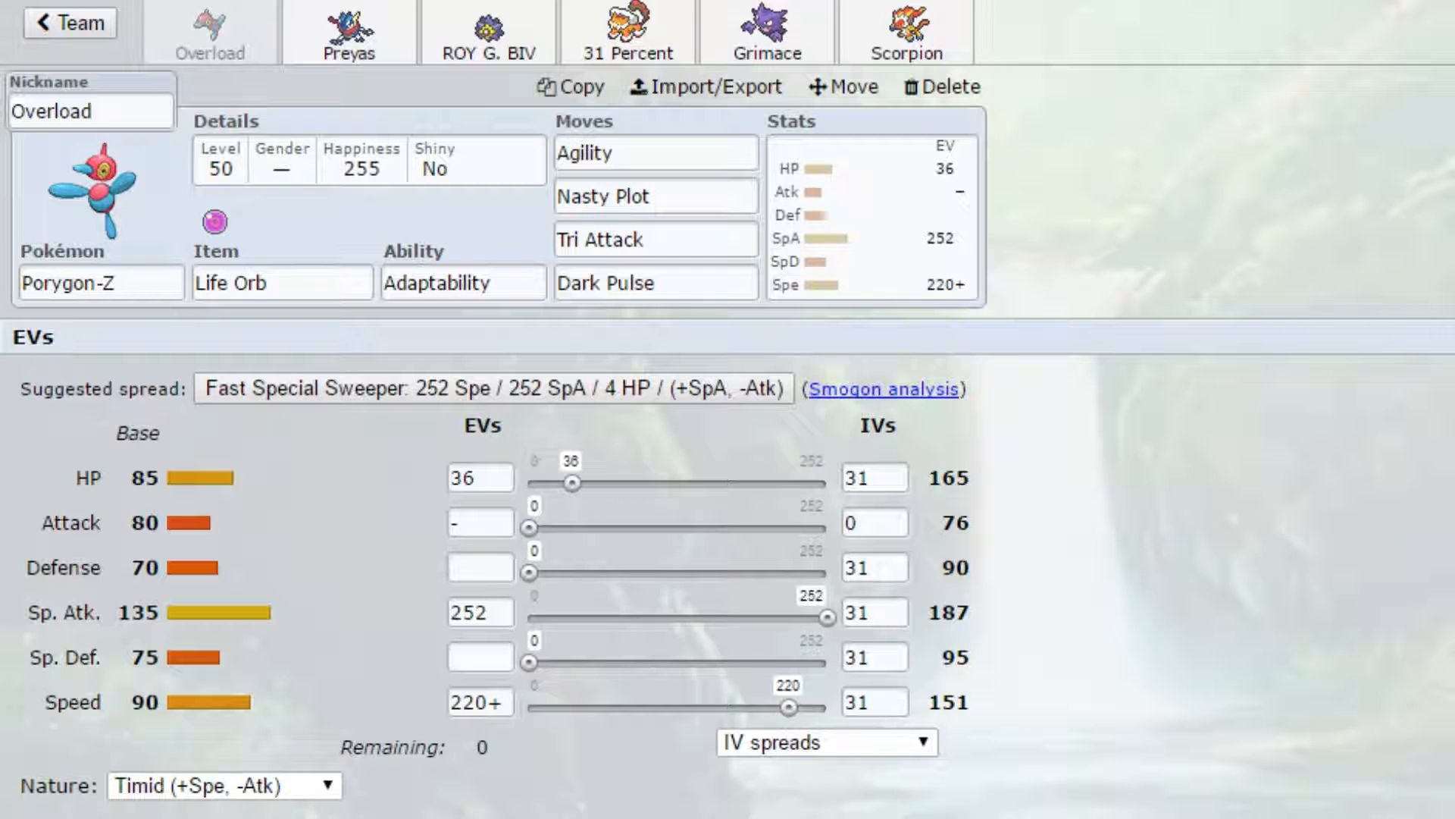
{"action": "mouse_move", "coordinate": [327, 53]}
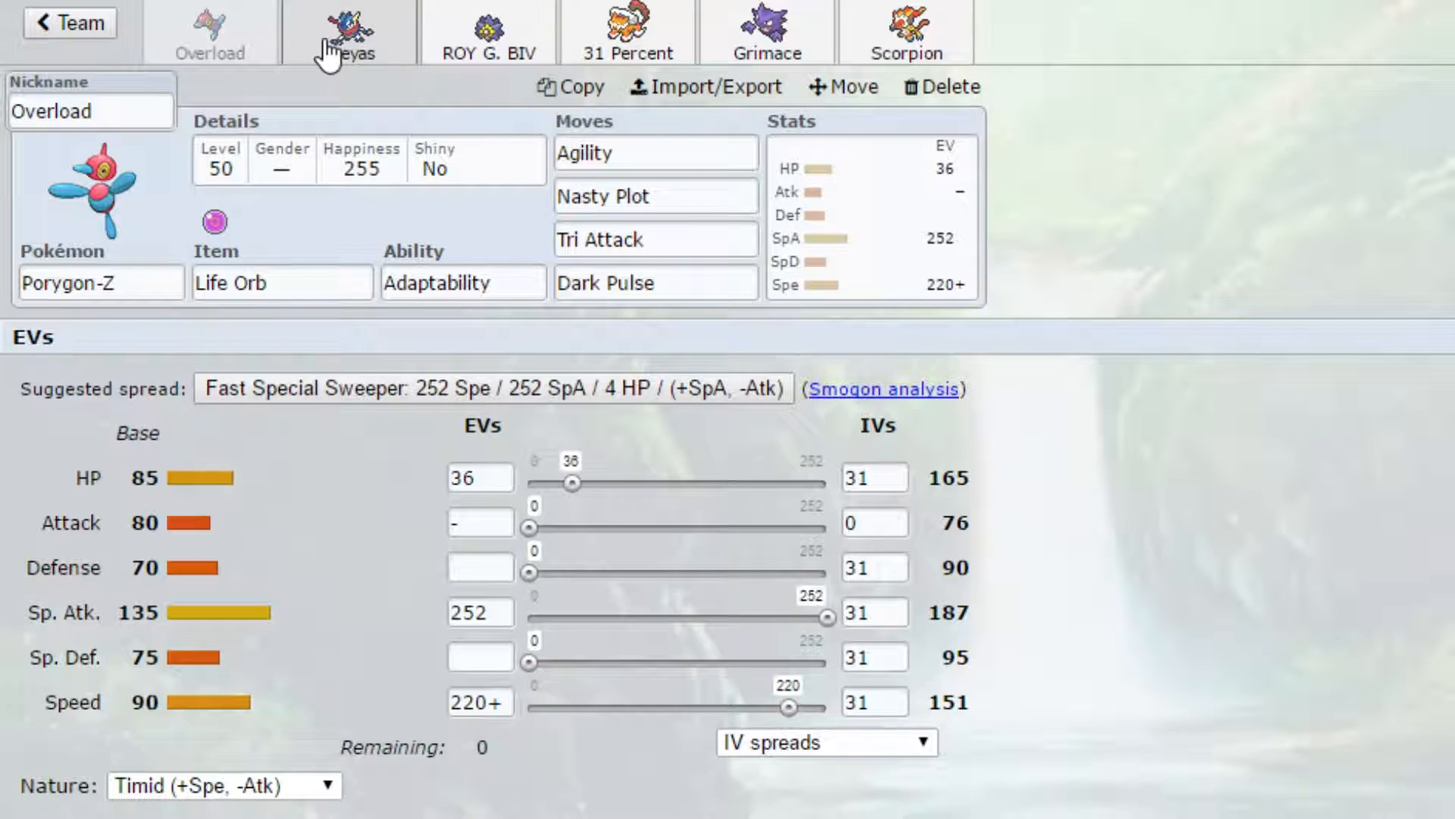
Review Preyas the Greninja: Focus Sash, Torrent, Jolly, 252 HP/4 Atk/252 Spe
{"action": "left_click", "coordinate": [349, 30]}
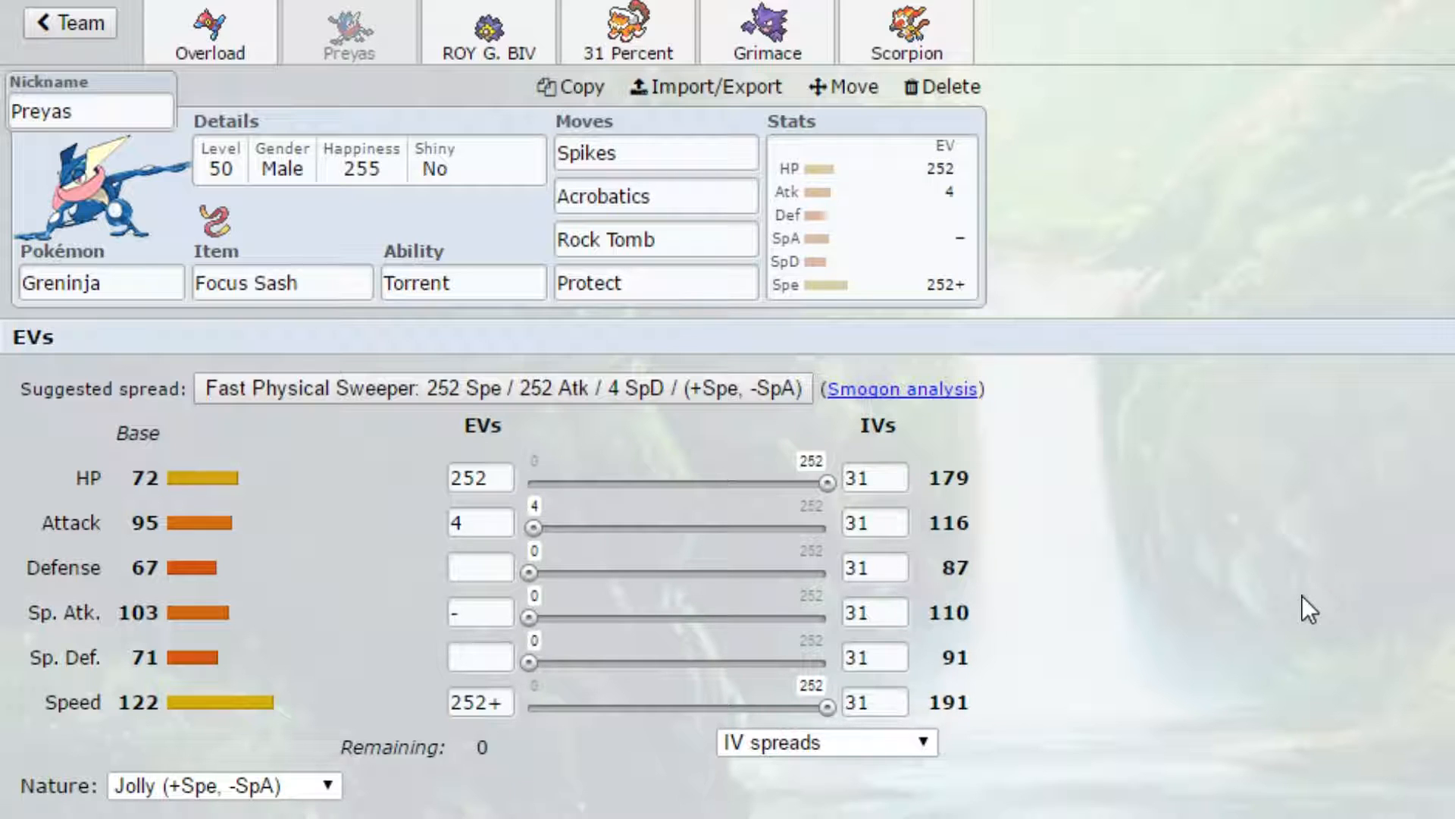
{"action": "mouse_move", "coordinate": [1268, 371]}
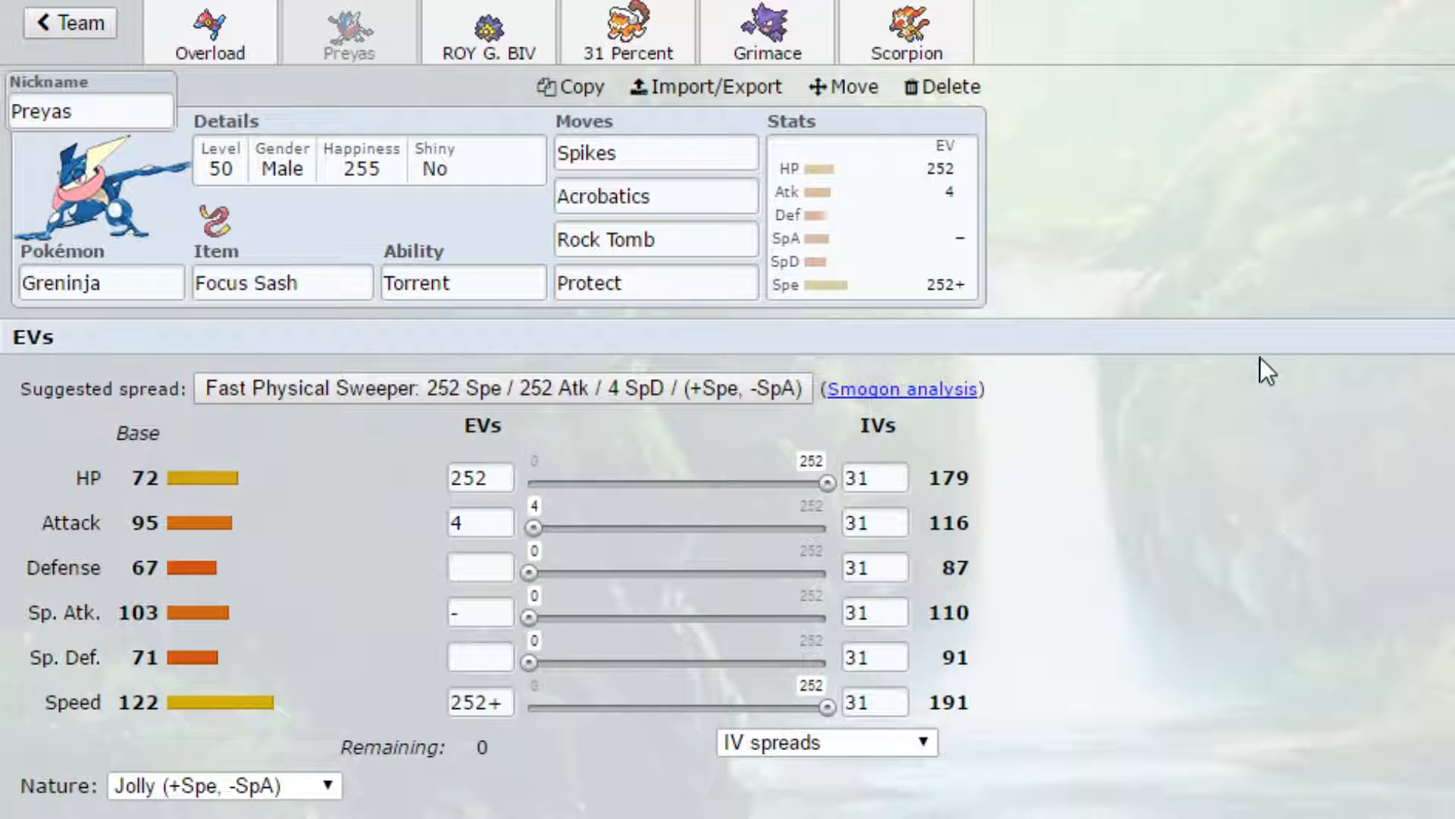
{"action": "mouse_move", "coordinate": [1314, 402]}
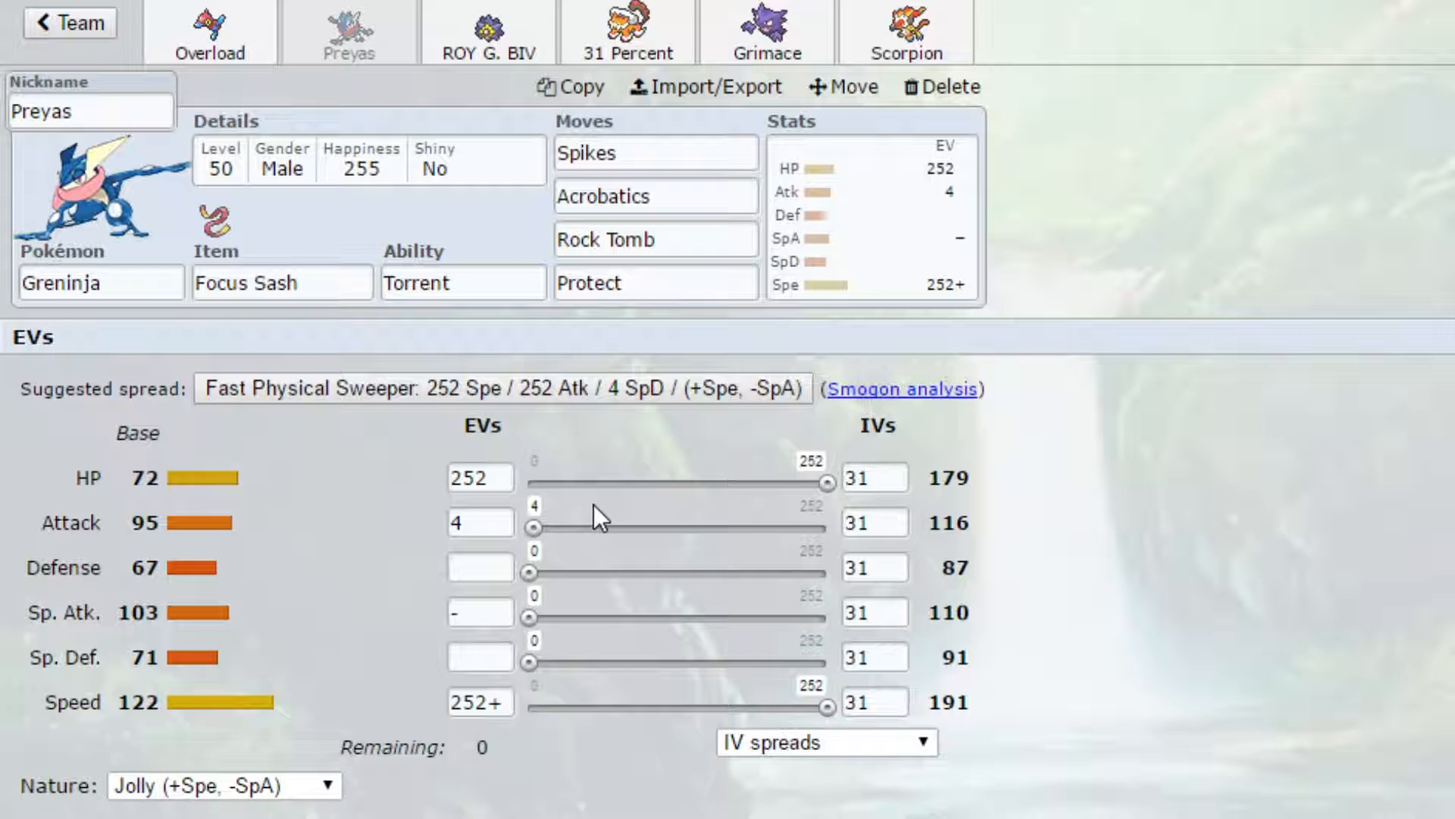
{"action": "mouse_move", "coordinate": [608, 501]}
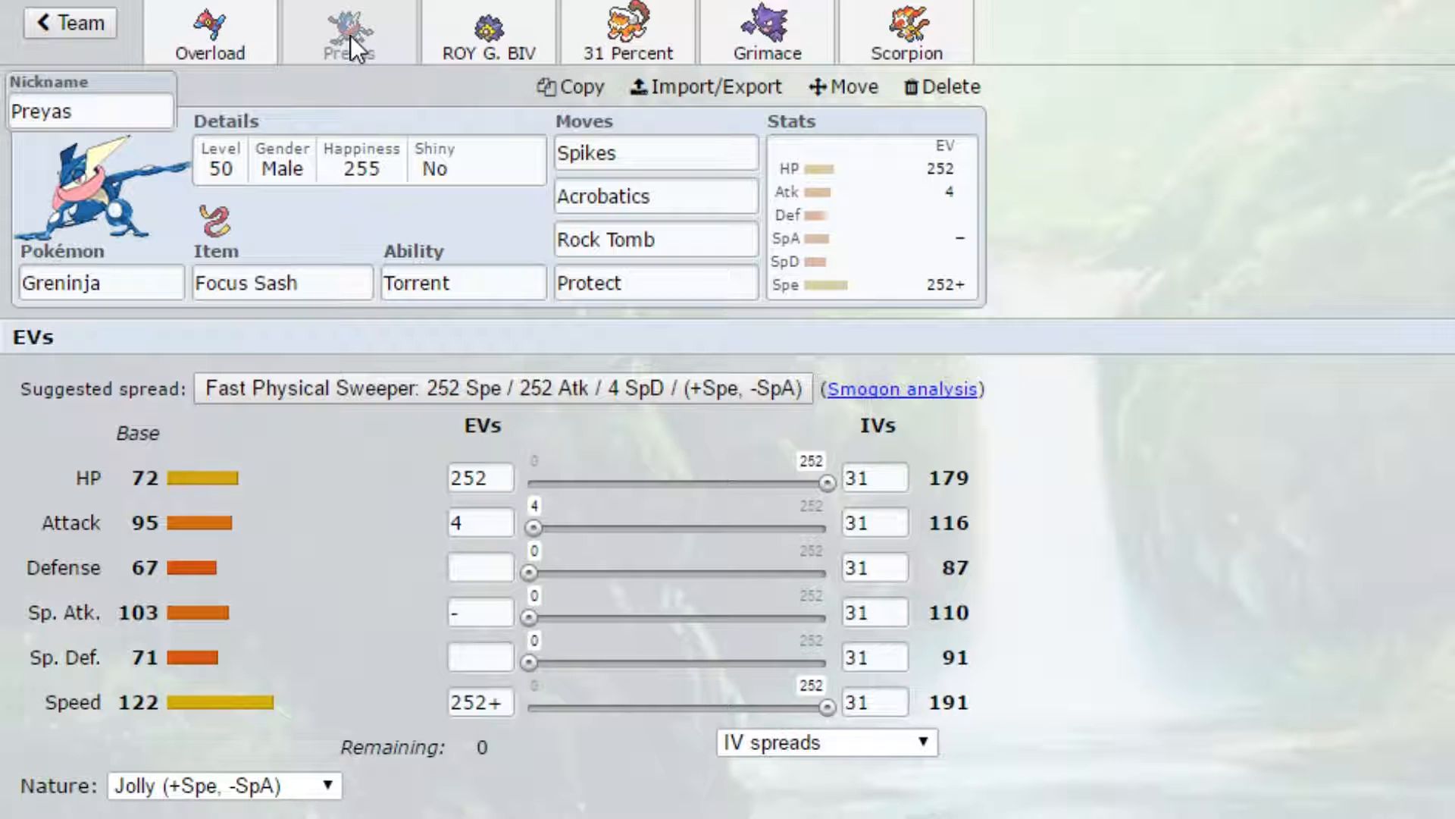
{"action": "left_click", "coordinate": [655, 153]}
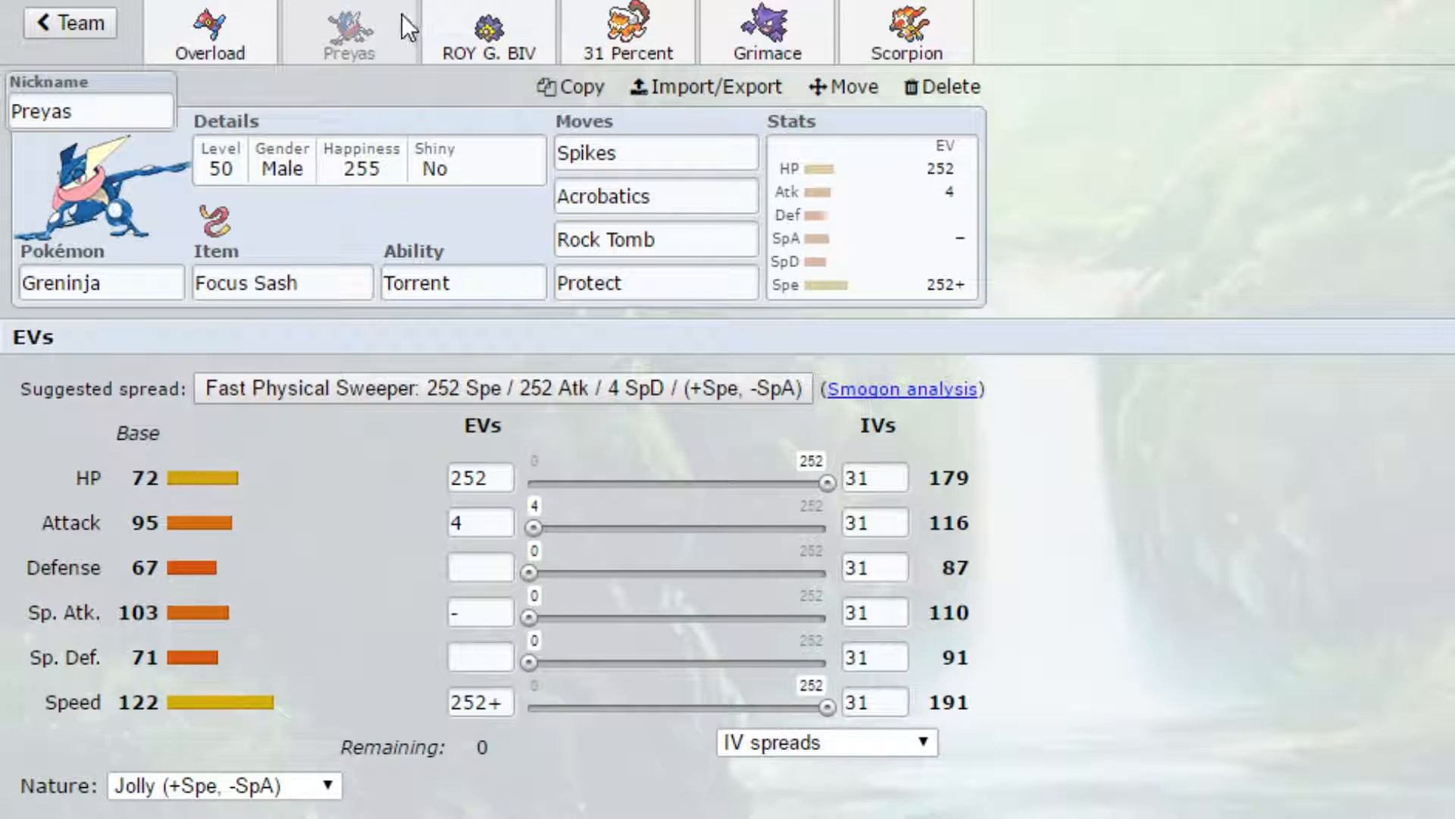
{"action": "mouse_move", "coordinate": [461, 30]}
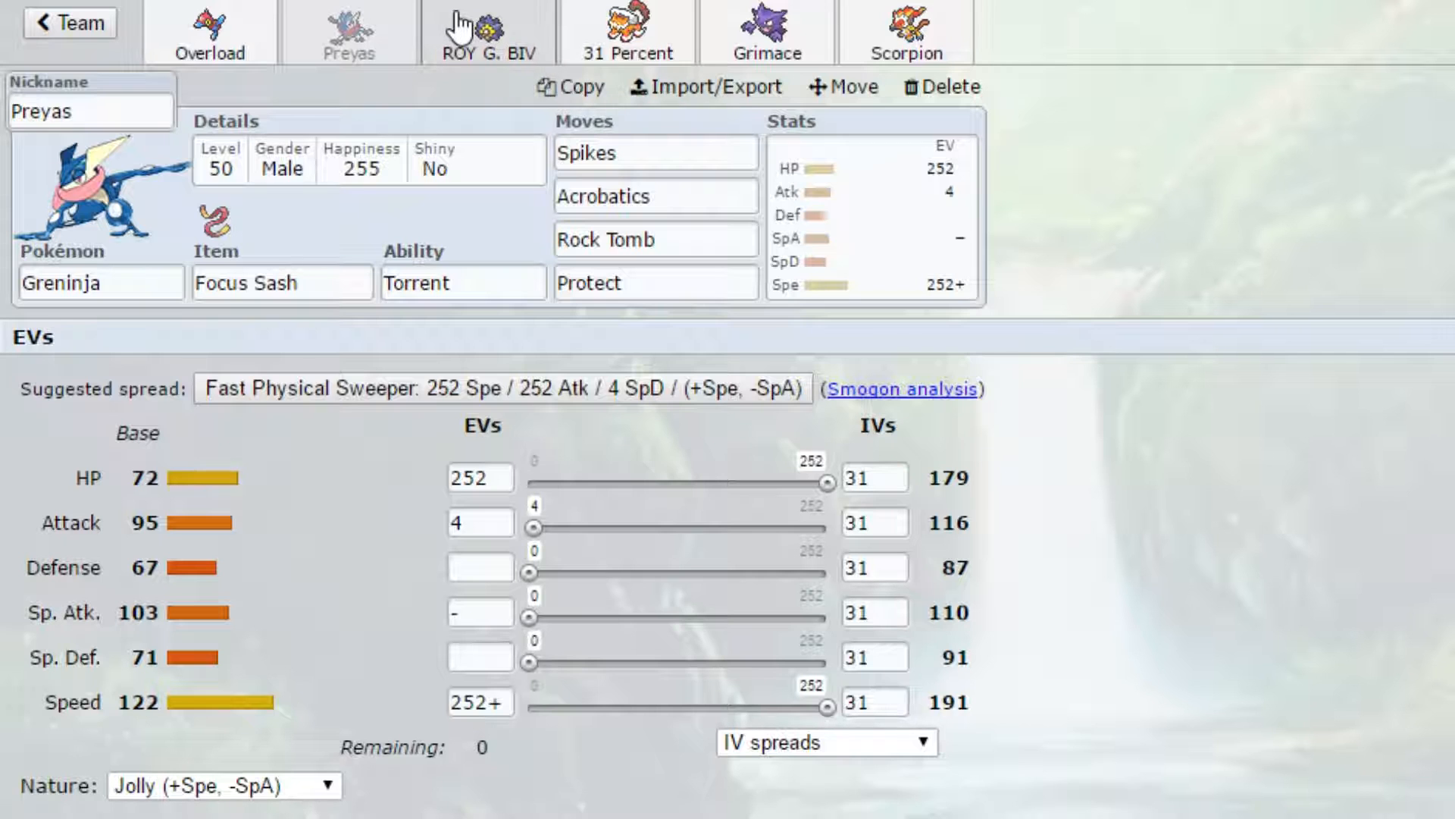
Review ROY G. BIV the Starmie: Leftovers, Natural Cure, Rapid Spin/Recover/Scald/Psyshock, Timid
{"action": "left_click", "coordinate": [487, 32]}
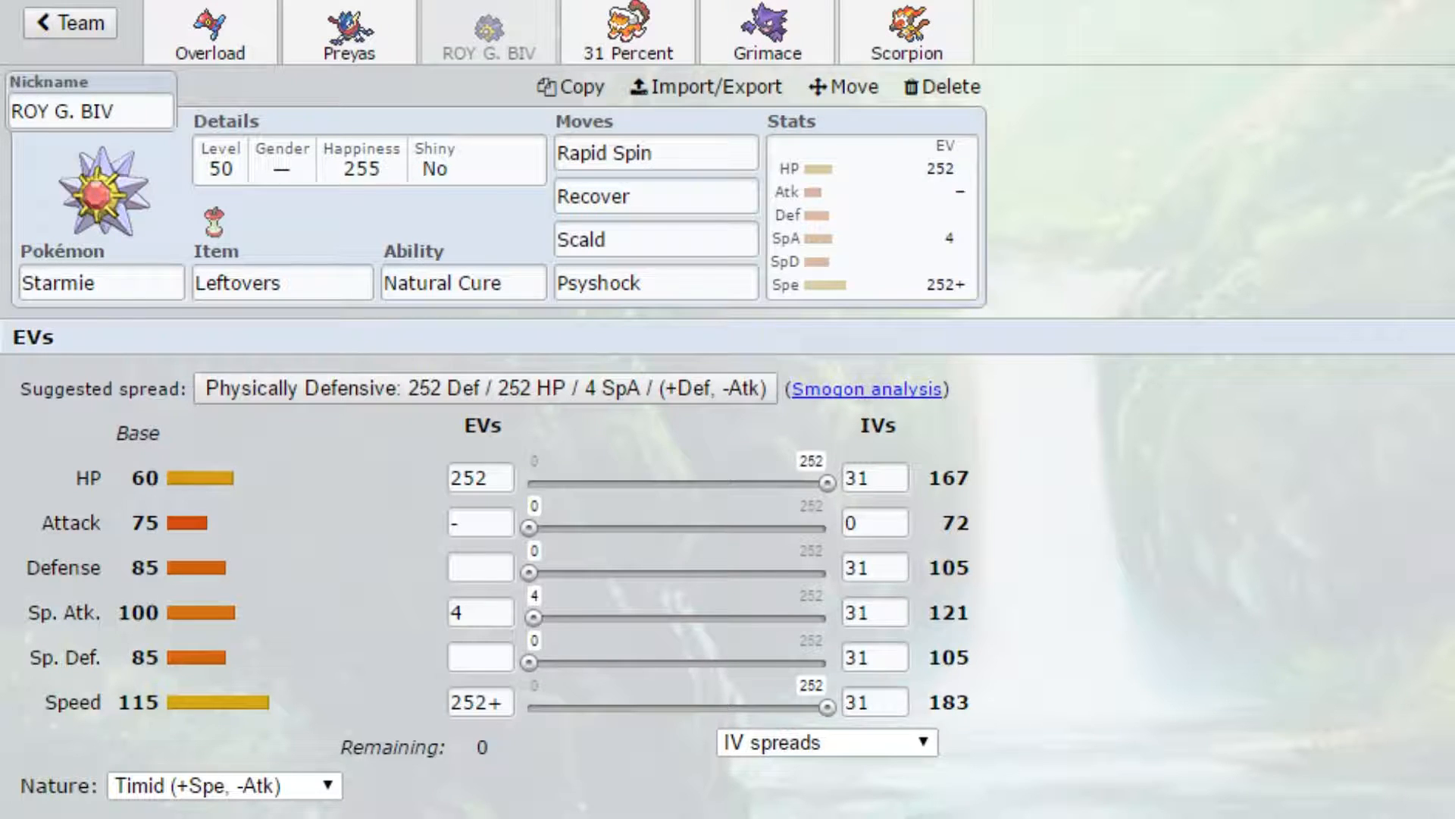
{"action": "left_click", "coordinate": [655, 196]}
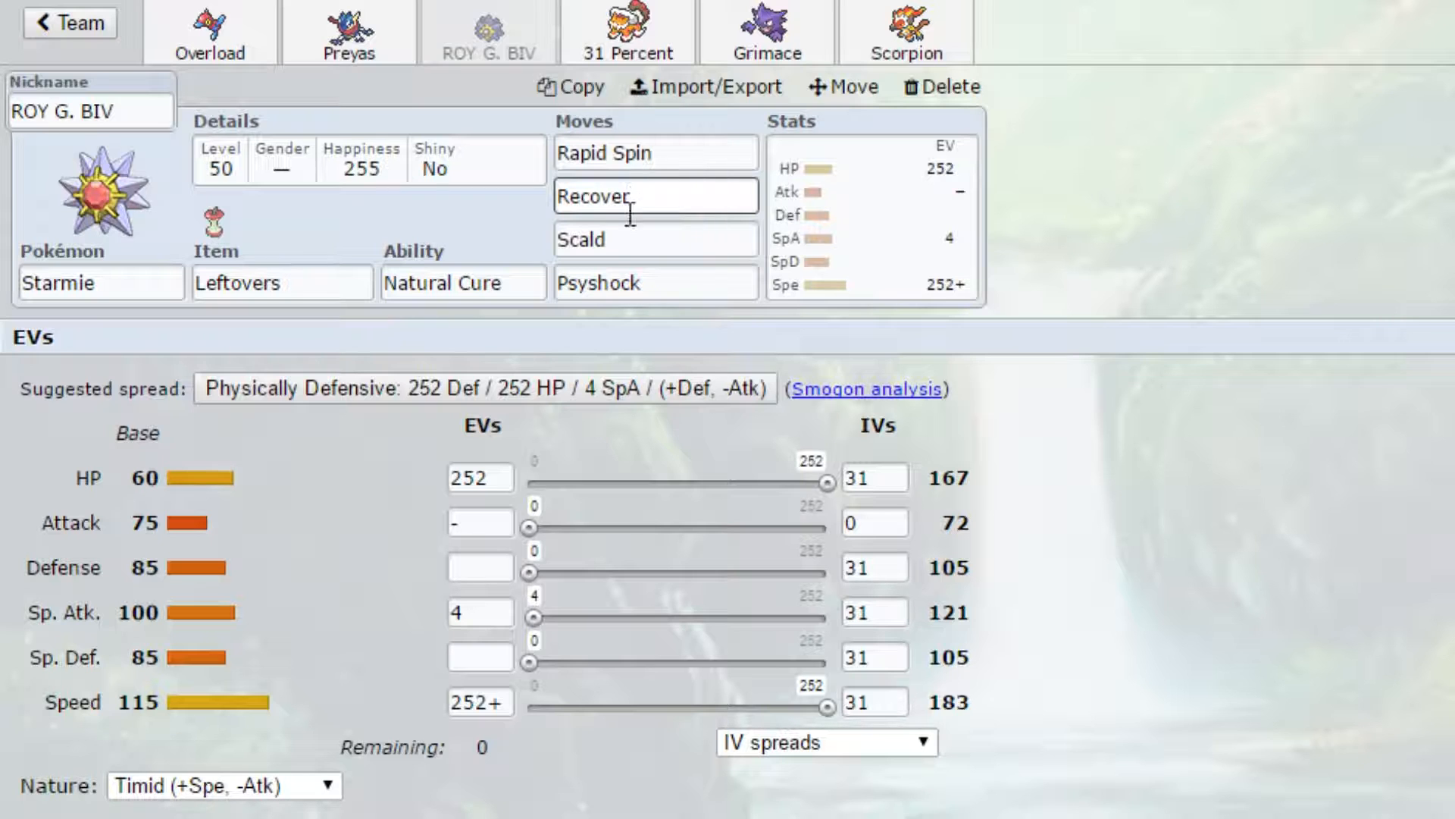
{"action": "left_click", "coordinate": [656, 238]}
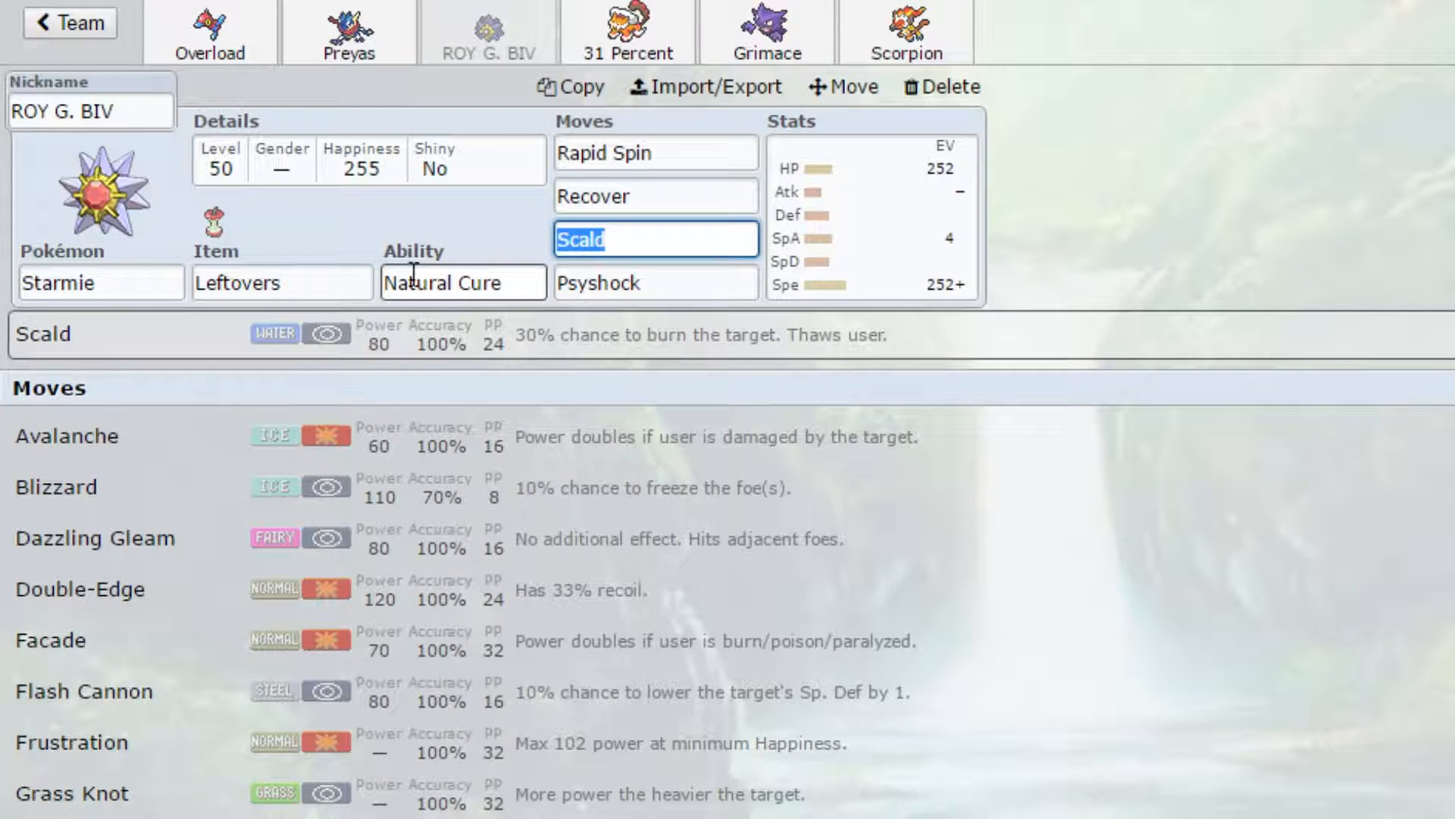
{"action": "type", "text": "pro"}
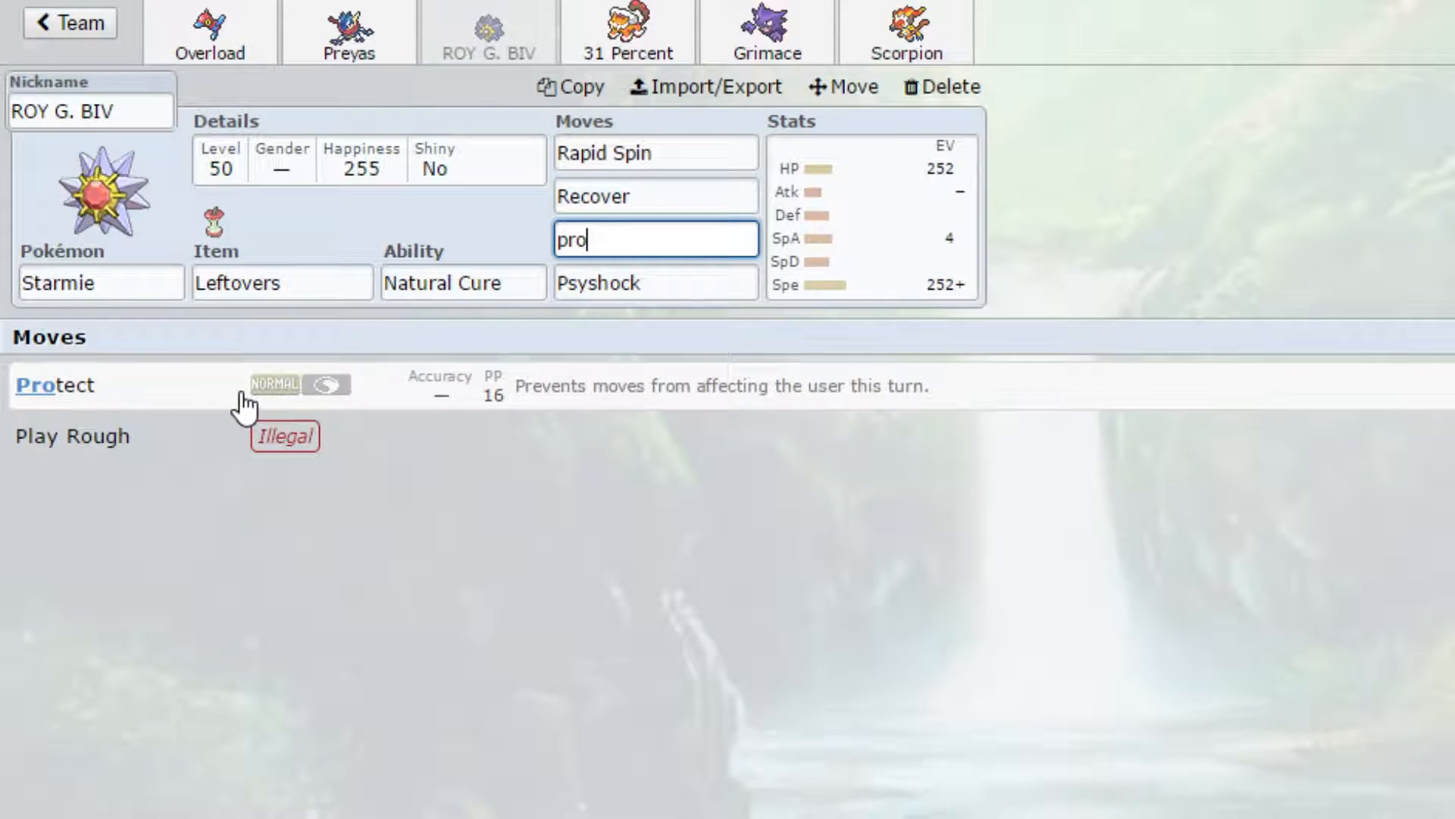
{"action": "mouse_move", "coordinate": [245, 404]}
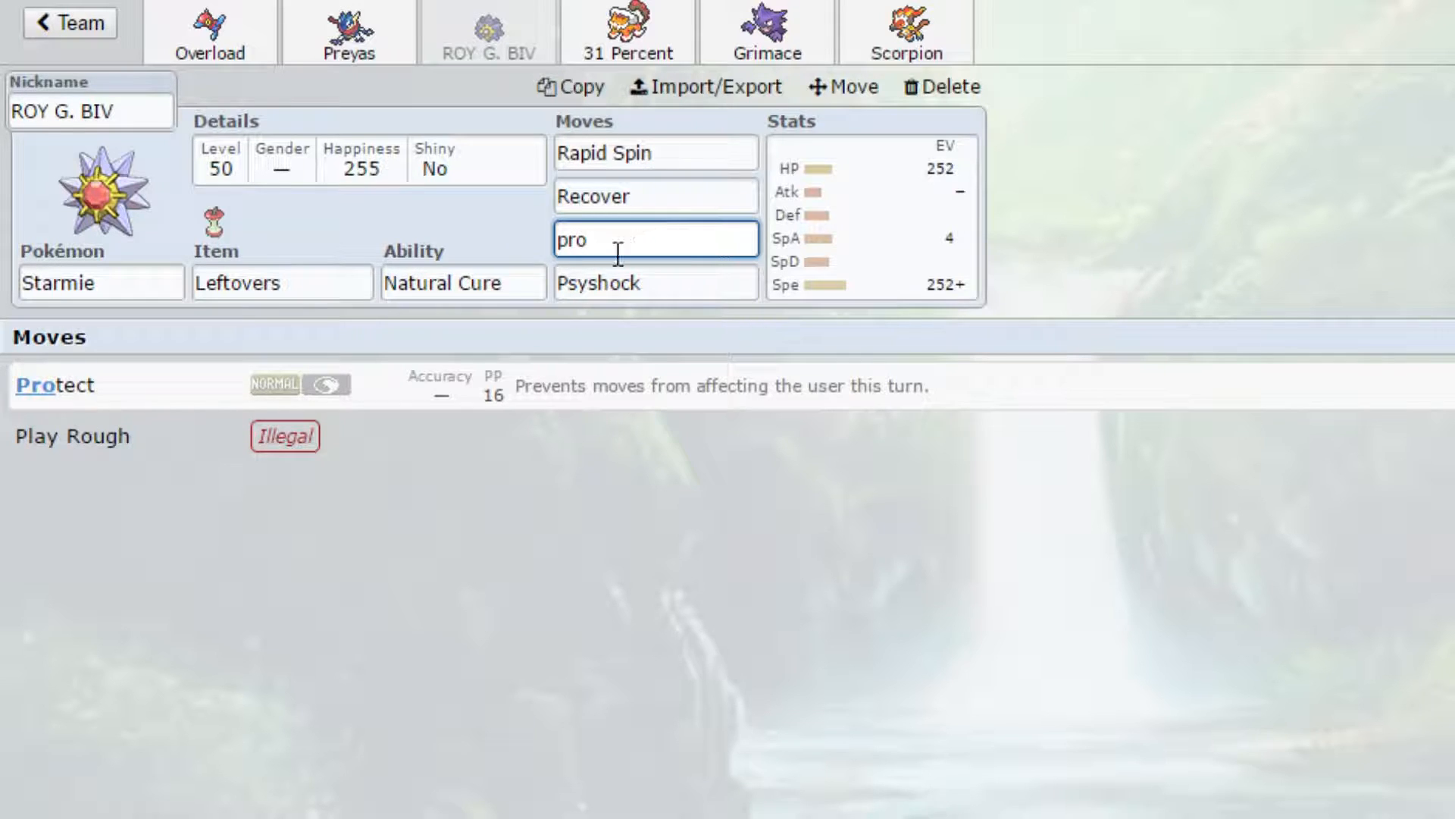
{"action": "type", "text": "sc"}
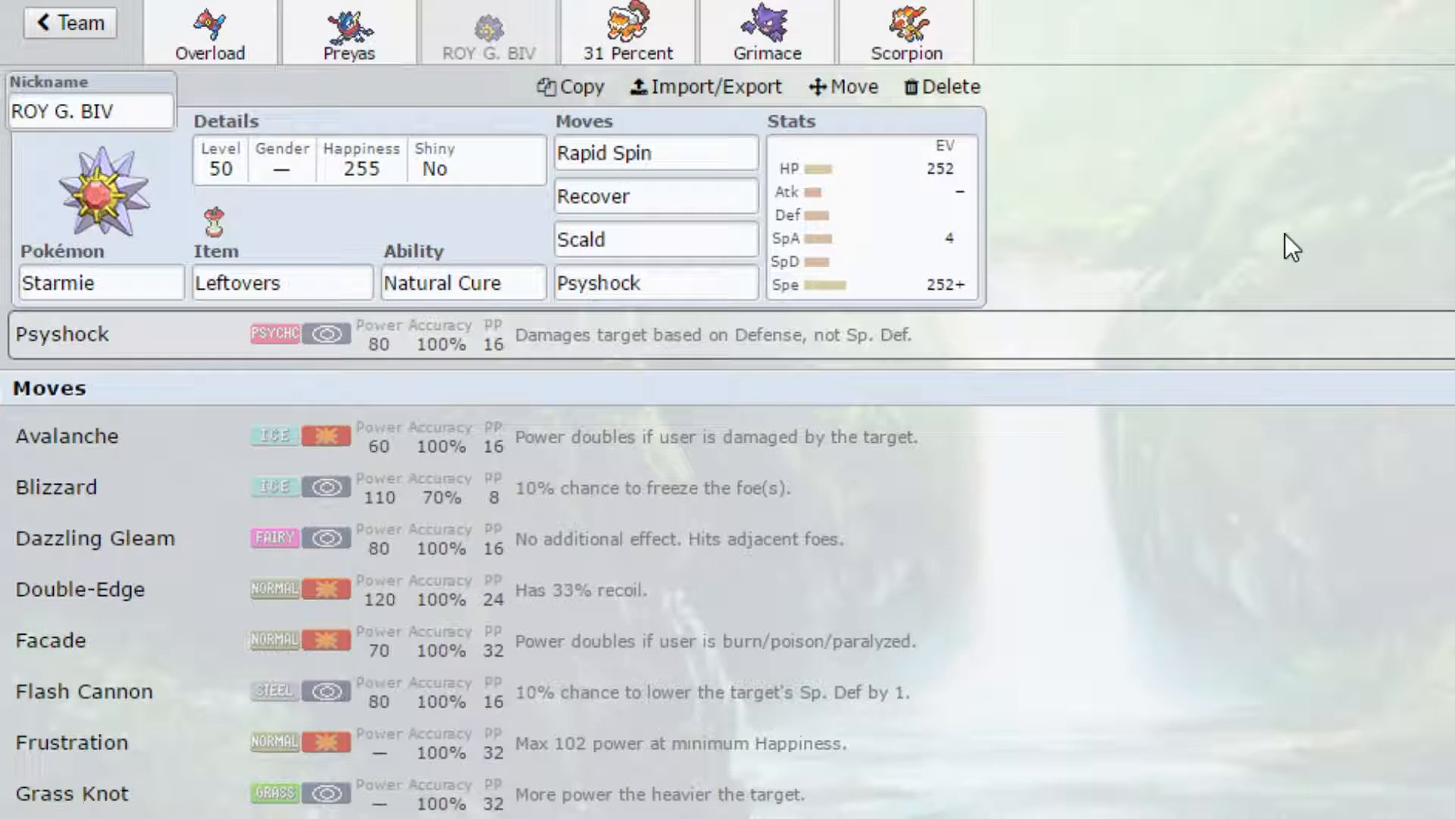
{"action": "mouse_move", "coordinate": [1164, 371]}
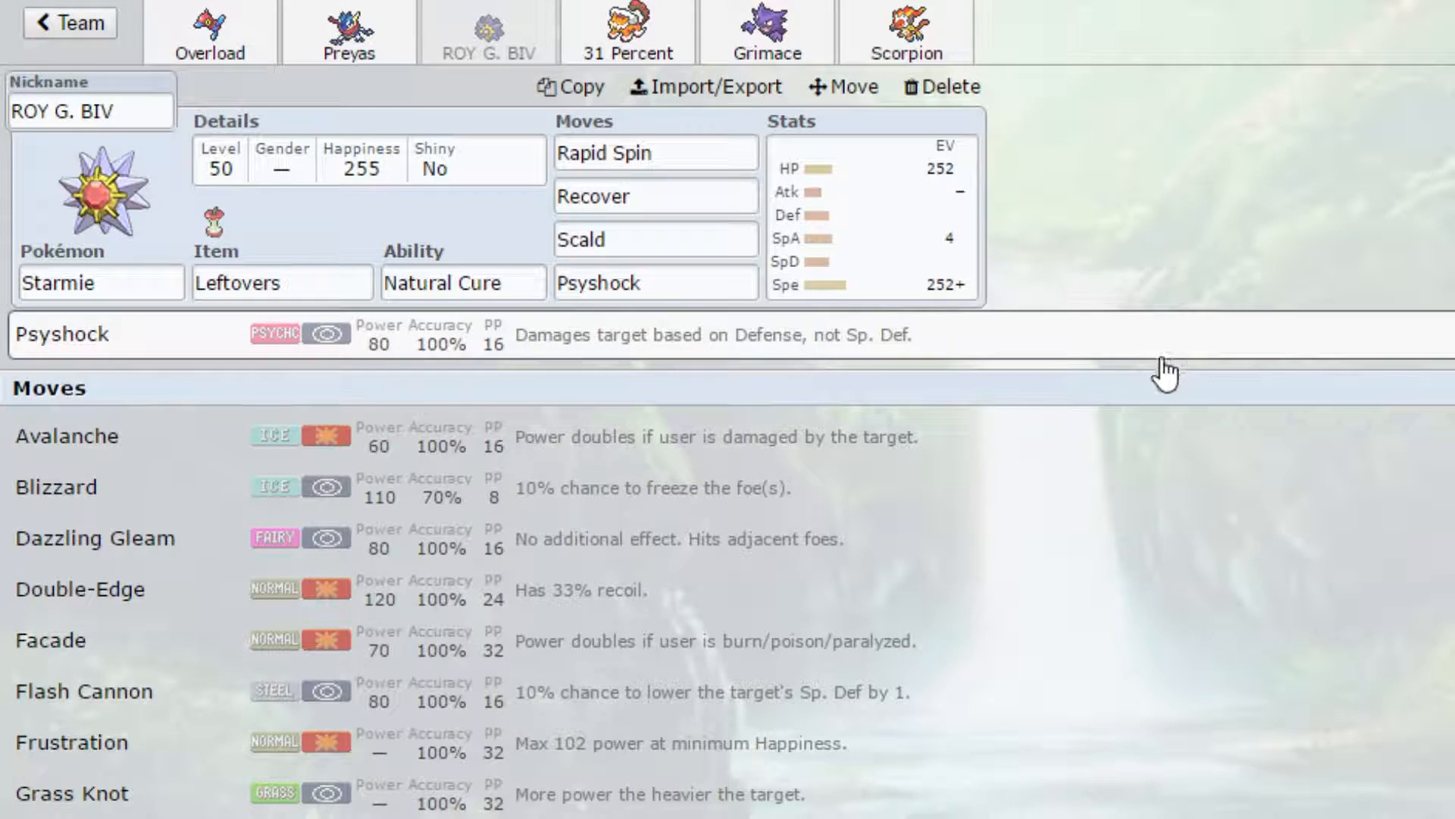
{"action": "mouse_move", "coordinate": [1142, 332]}
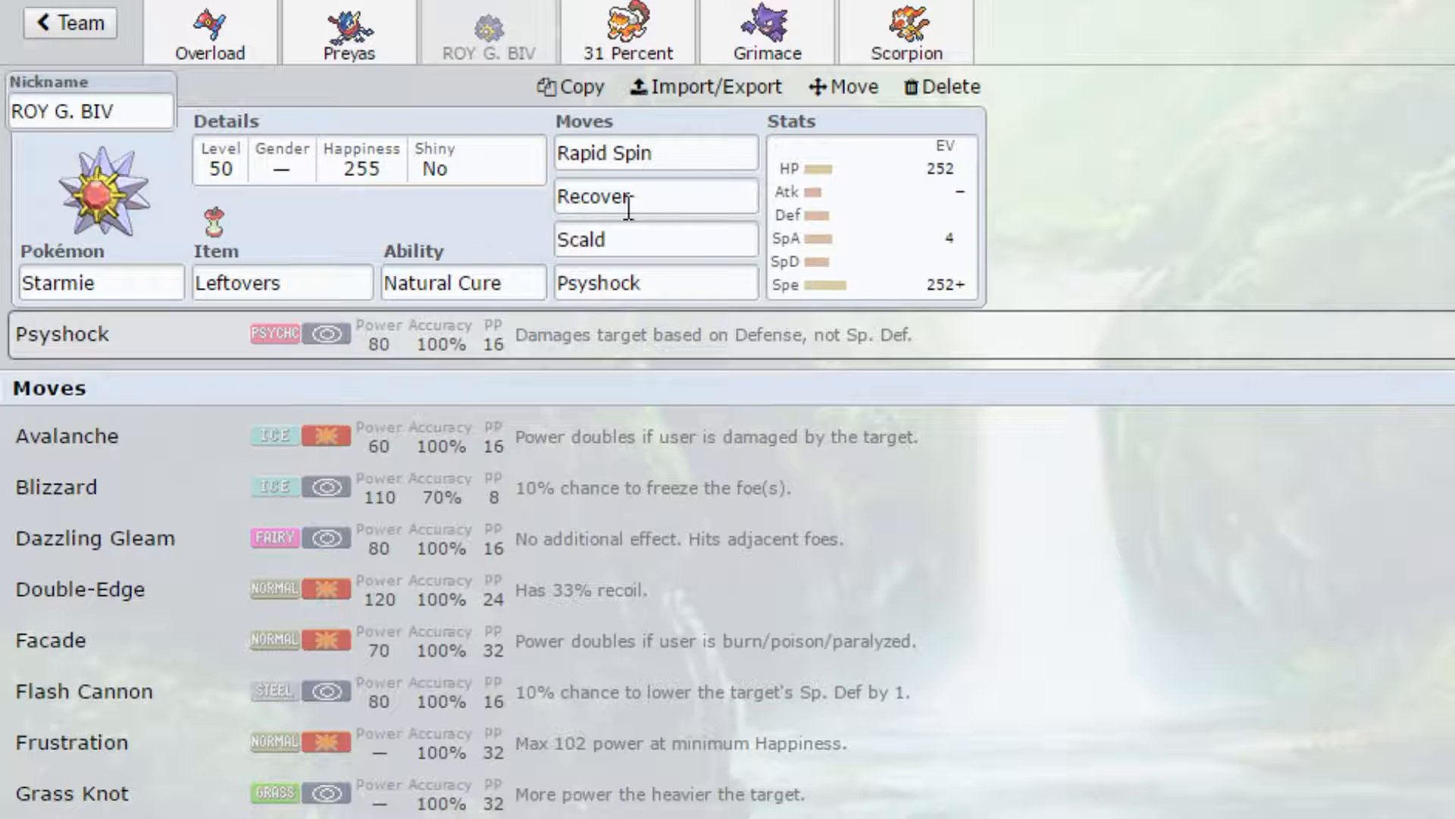
Switch to Grimace the Haunter with Spell Tag, Levitate and Hex/Toxic/Will-O-Wisp/Energy Ball
{"action": "left_click", "coordinate": [655, 282]}
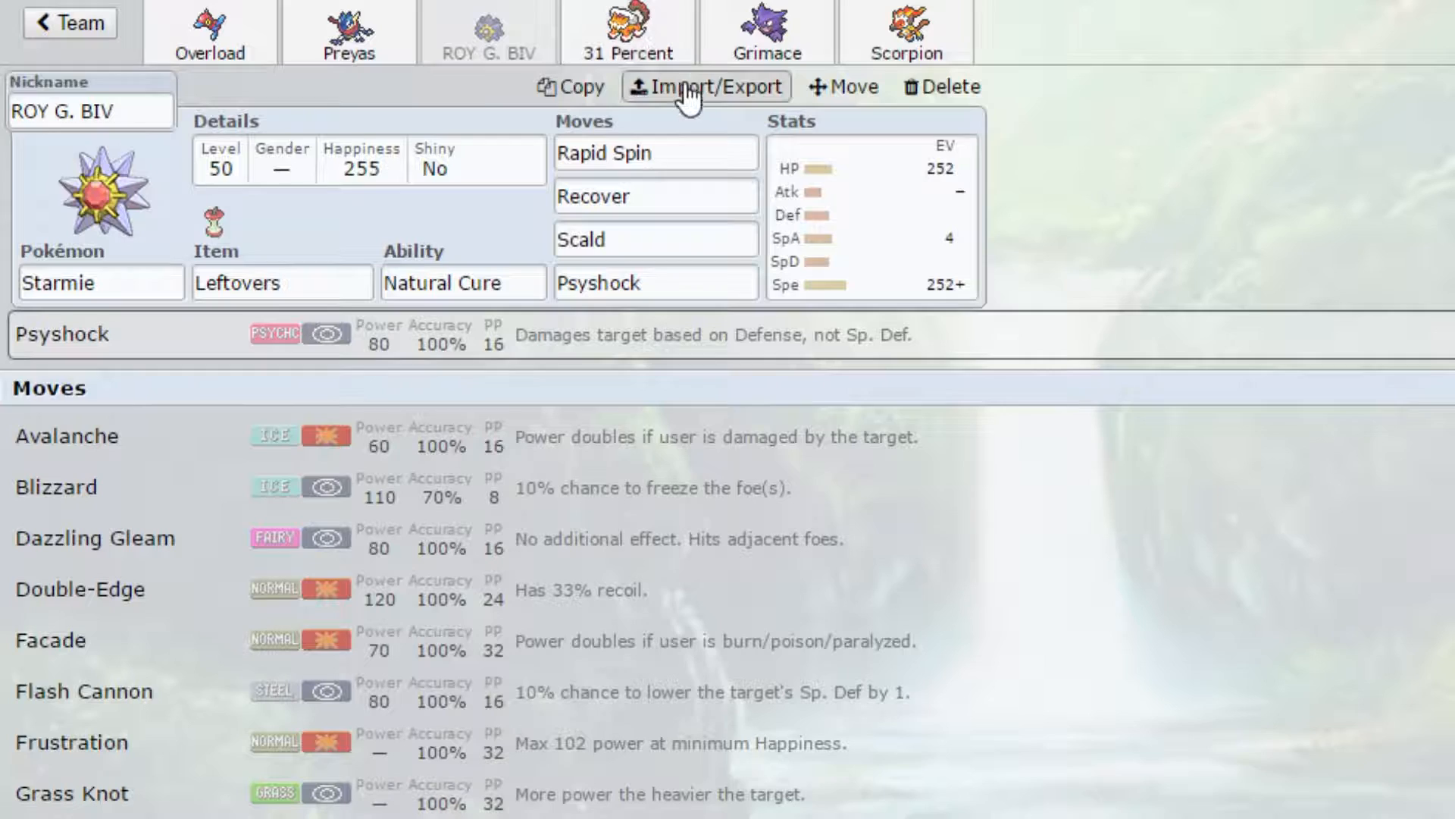
{"action": "left_click", "coordinate": [767, 32]}
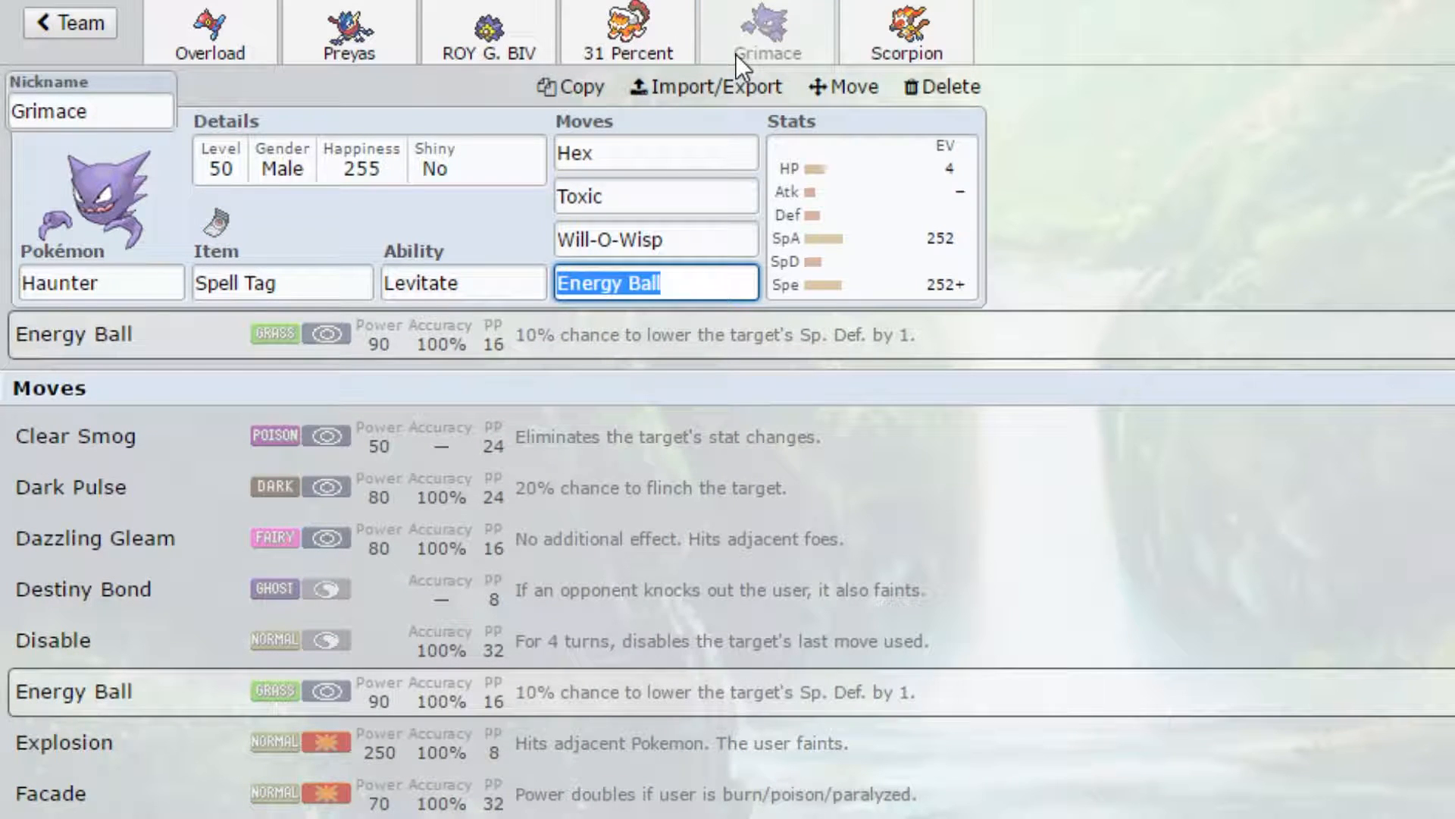
Review Grimace's move details, then bring up 31 Percent the Landorus-Therian set
{"action": "left_click", "coordinate": [655, 195]}
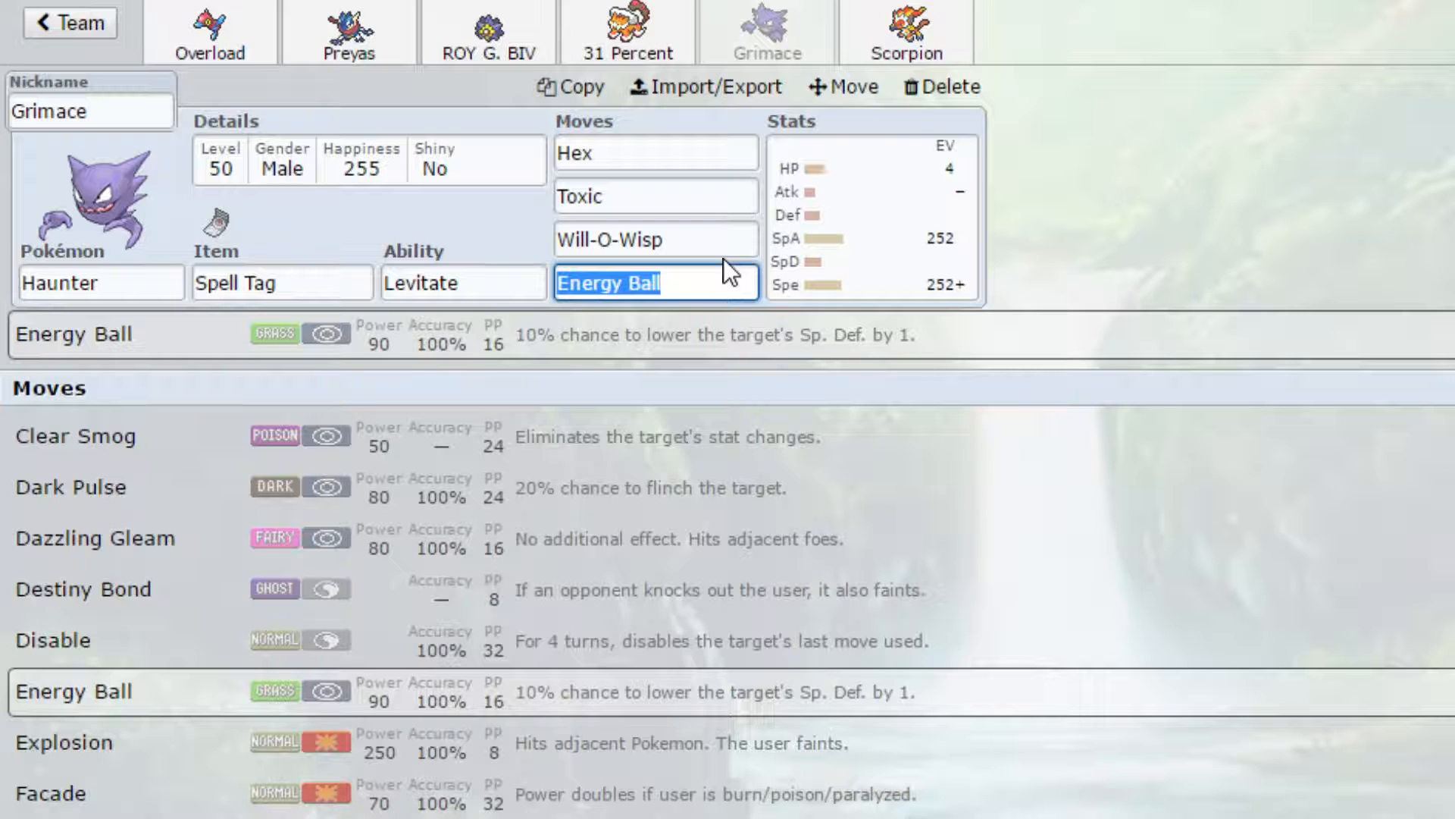
{"action": "left_click", "coordinate": [626, 32]}
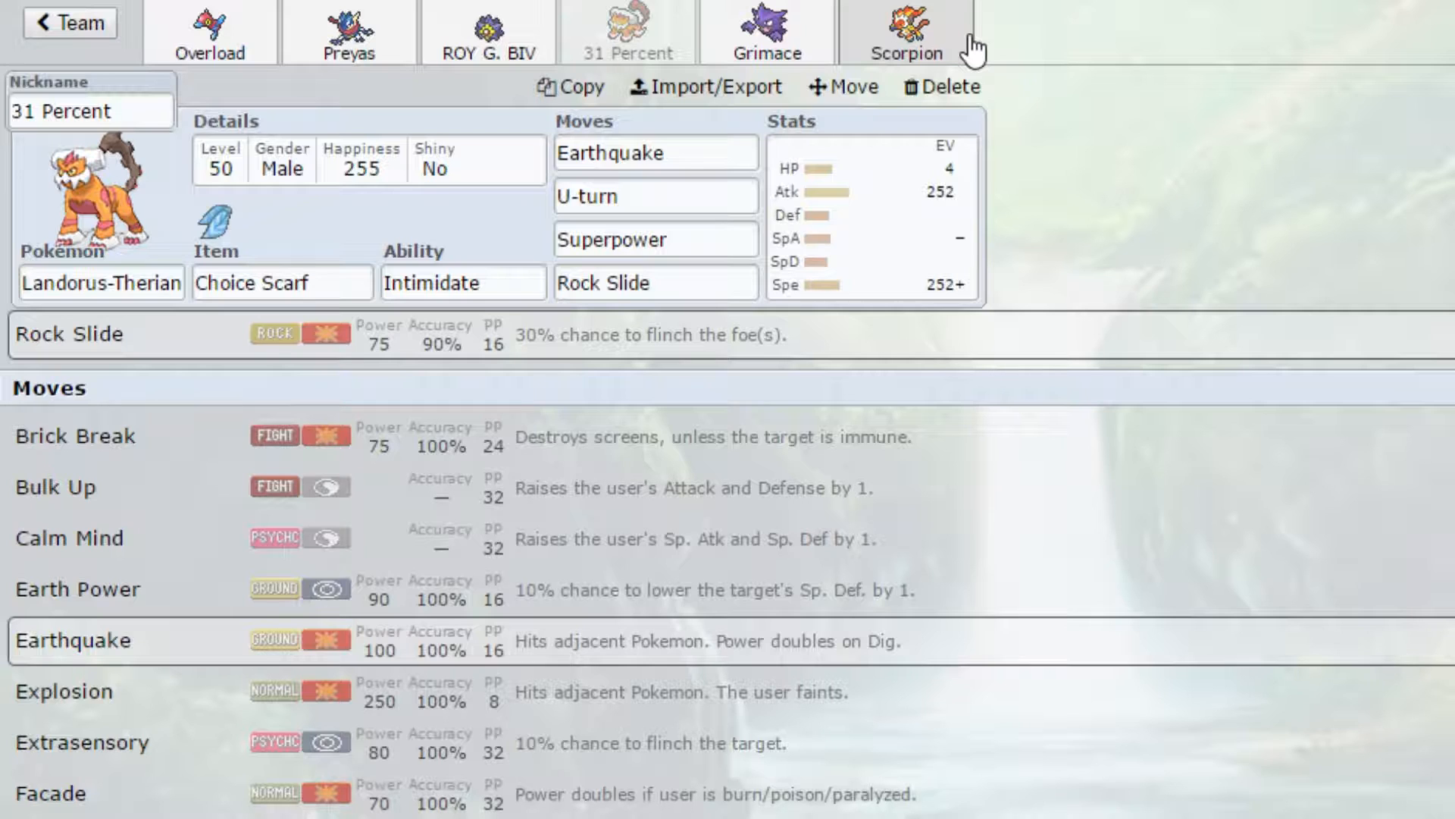
Switch to Scorpion the Infernape with Expert Belt, Blaze and Fire Blast/Focus Blast/Flame Charge/Work Up
{"action": "left_click", "coordinate": [906, 32]}
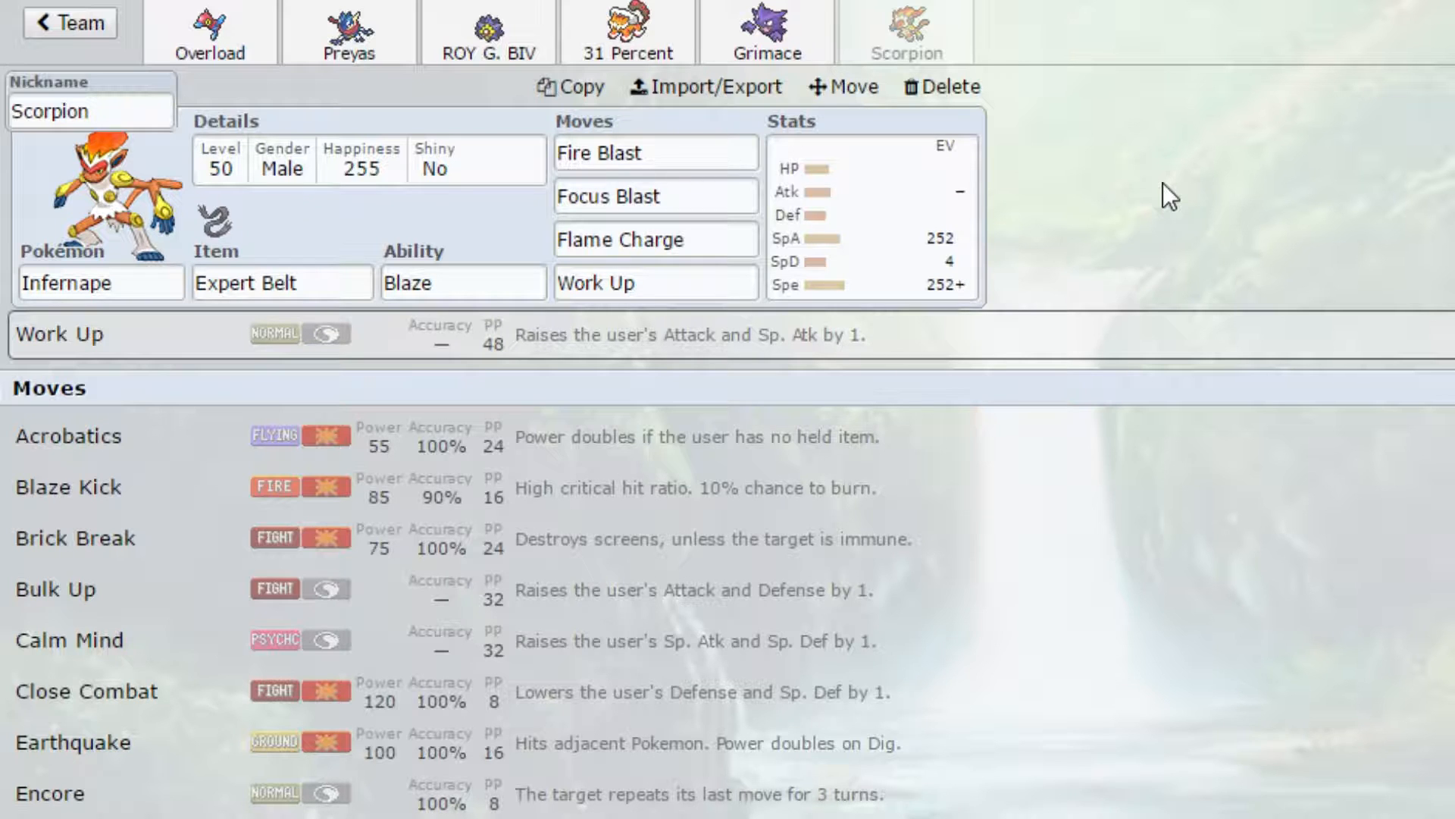
{"action": "mouse_move", "coordinate": [1007, 41]}
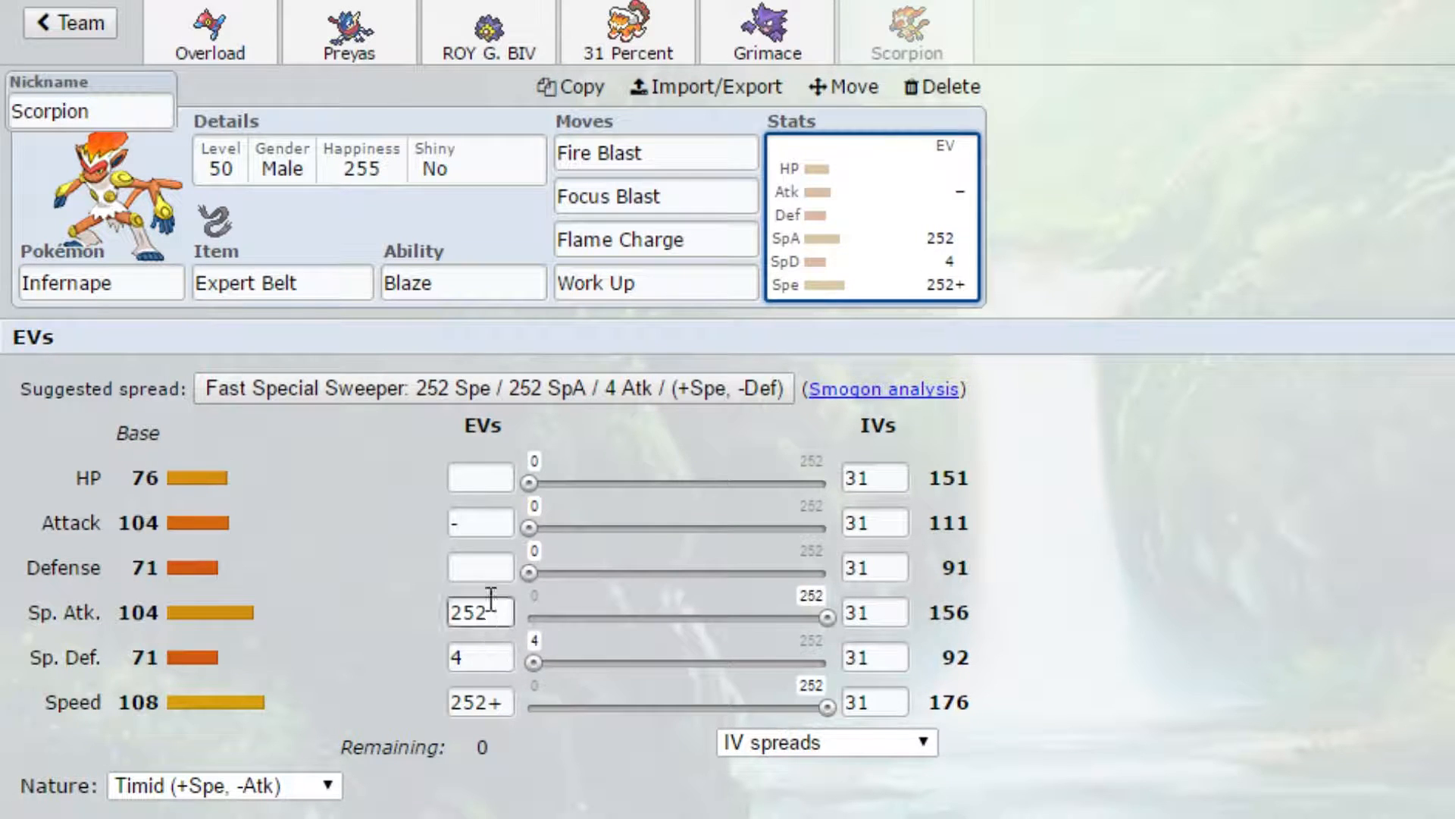
Give Scorpion the Infernape a Hasty nature with 252 SpA/4 SpD/252 Spe EVs
{"action": "left_click", "coordinate": [481, 567]}
{"action": "type", "text": "-"}
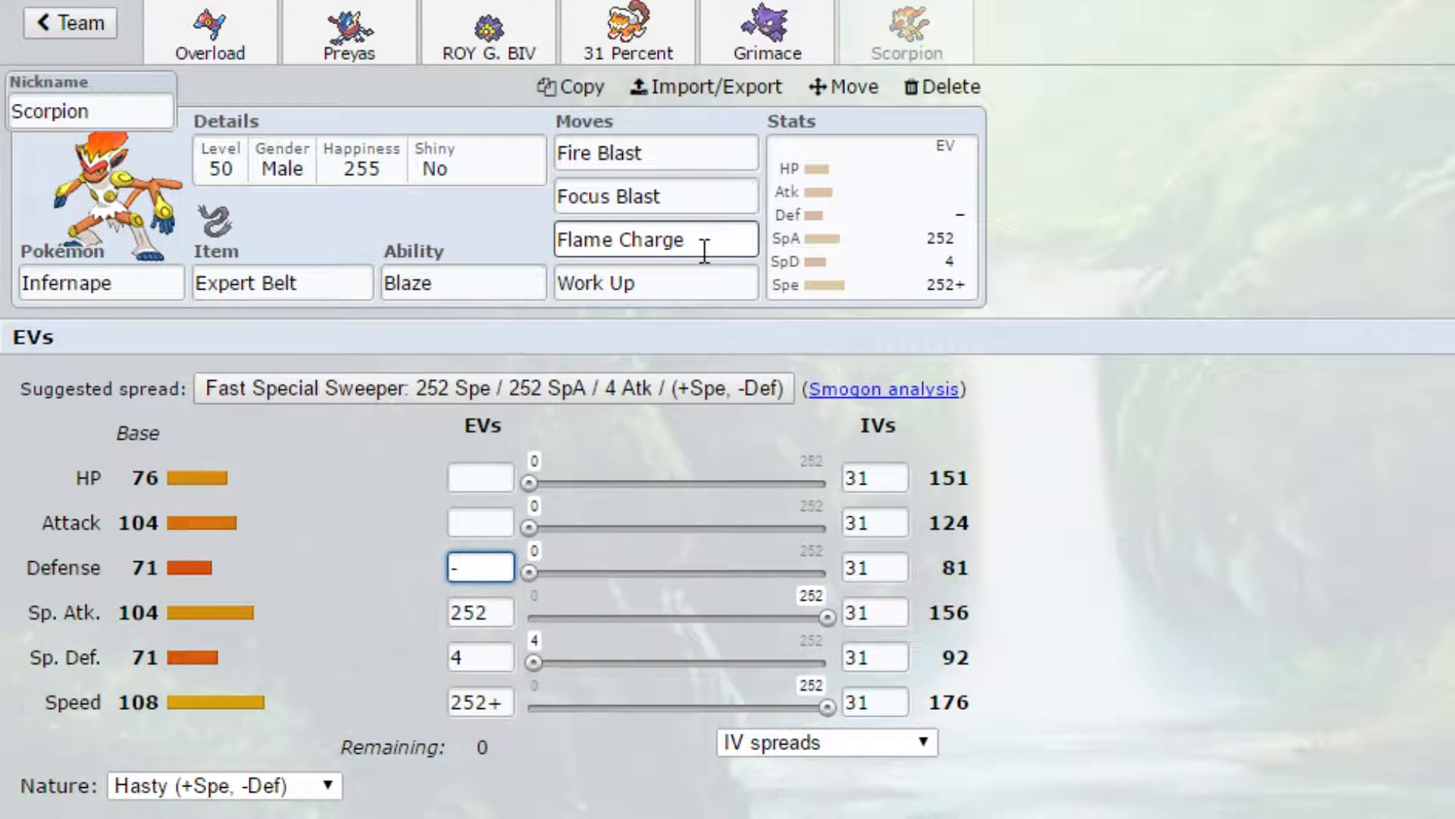
{"action": "left_click", "coordinate": [655, 240]}
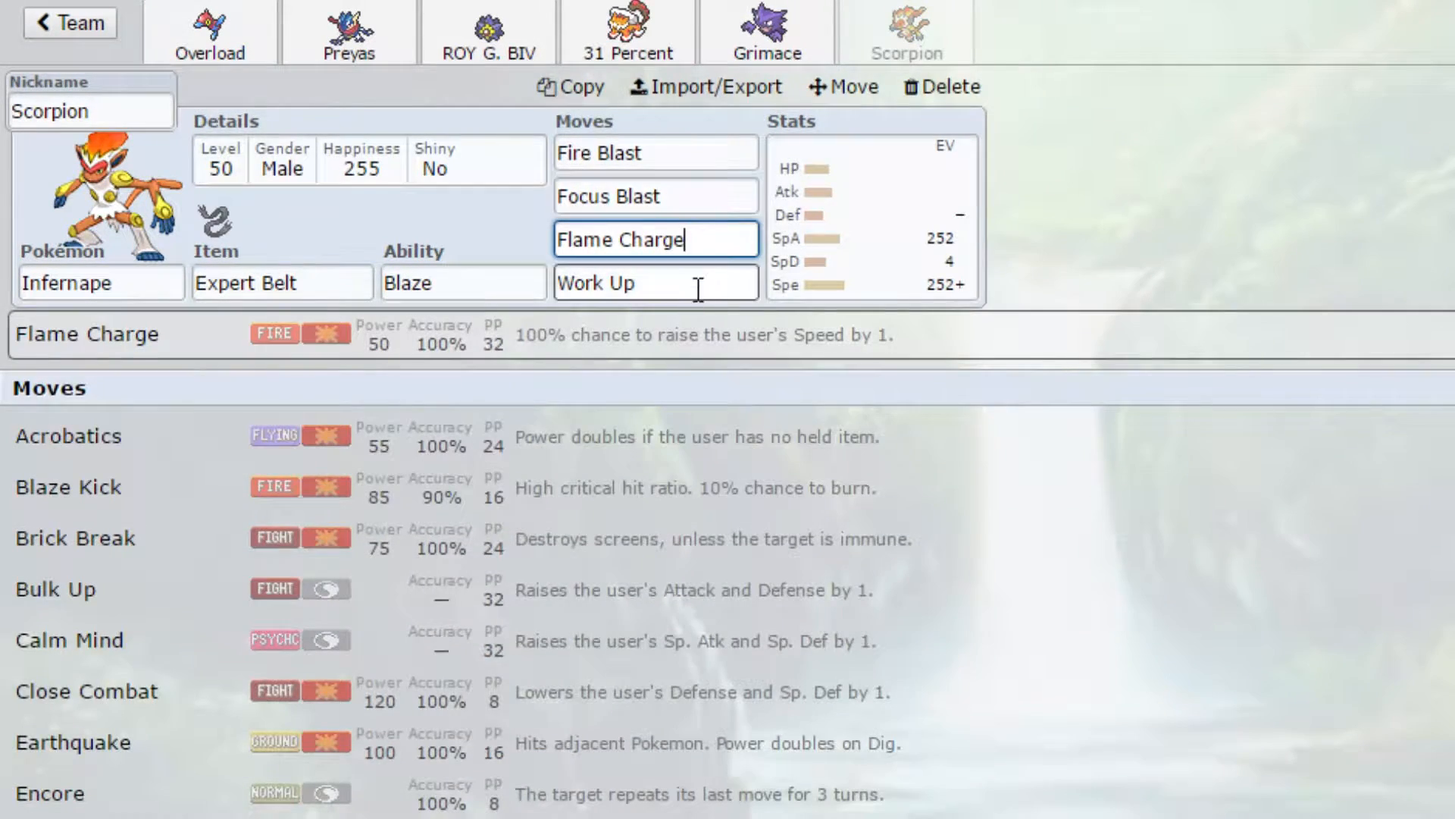
{"action": "left_click", "coordinate": [654, 195]}
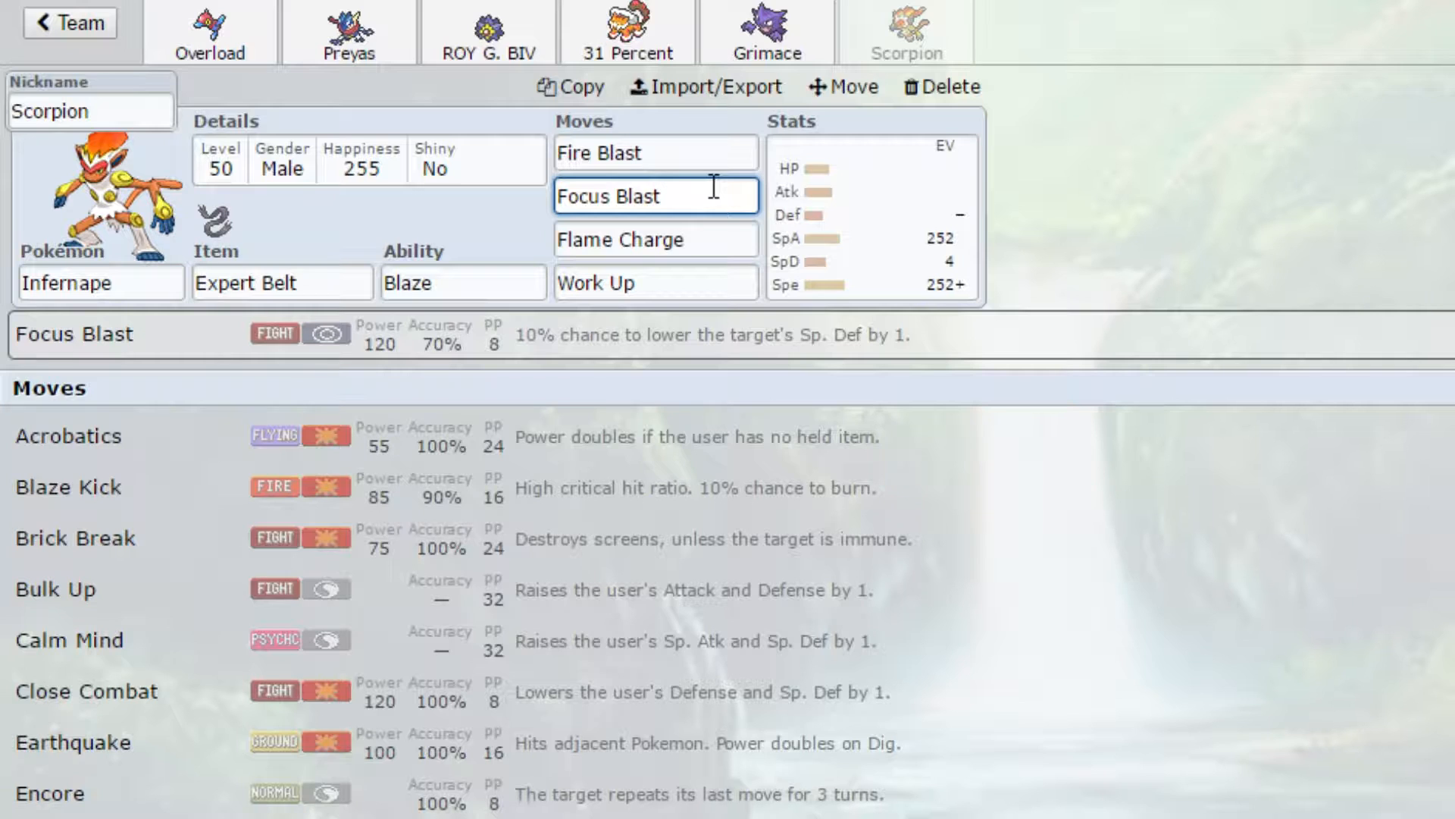
{"action": "left_click", "coordinate": [656, 195]}
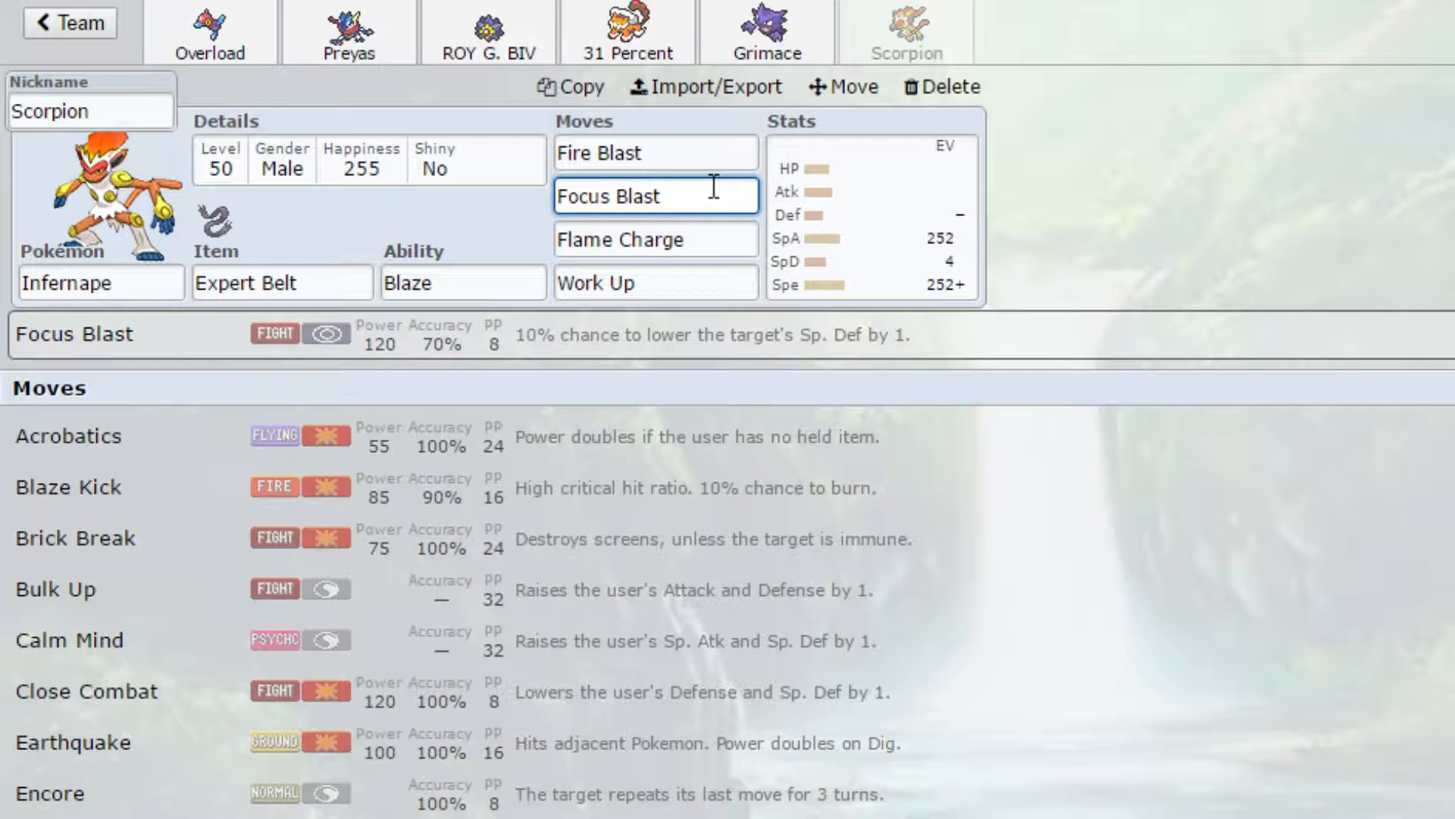
{"action": "left_click", "coordinate": [655, 195]}
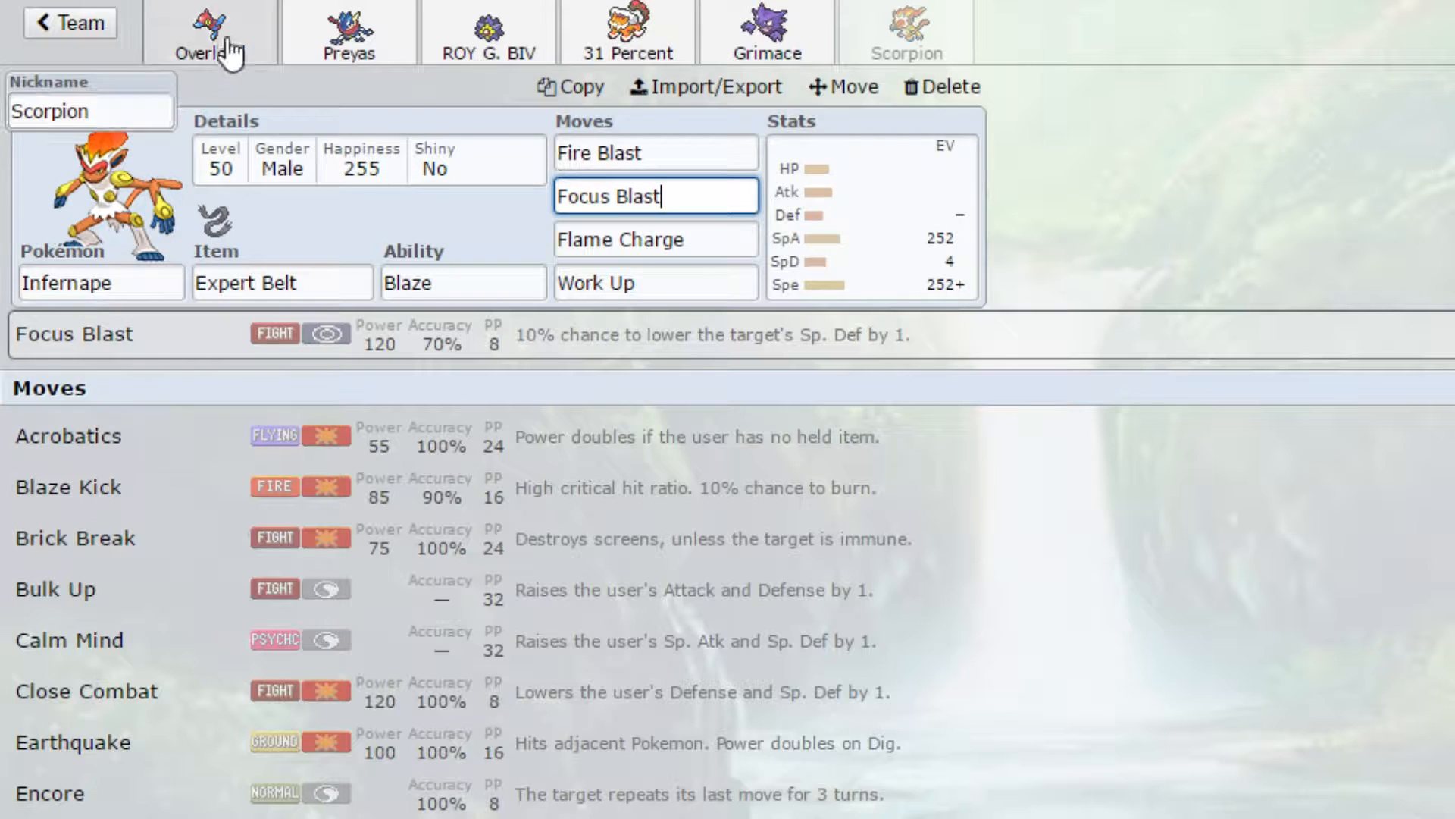
Review Overload the Porygon-Z: Tri Attack details, available abilities, and its Timid 36 HP/252 SpA/220 Spe spread
{"action": "left_click", "coordinate": [210, 32]}
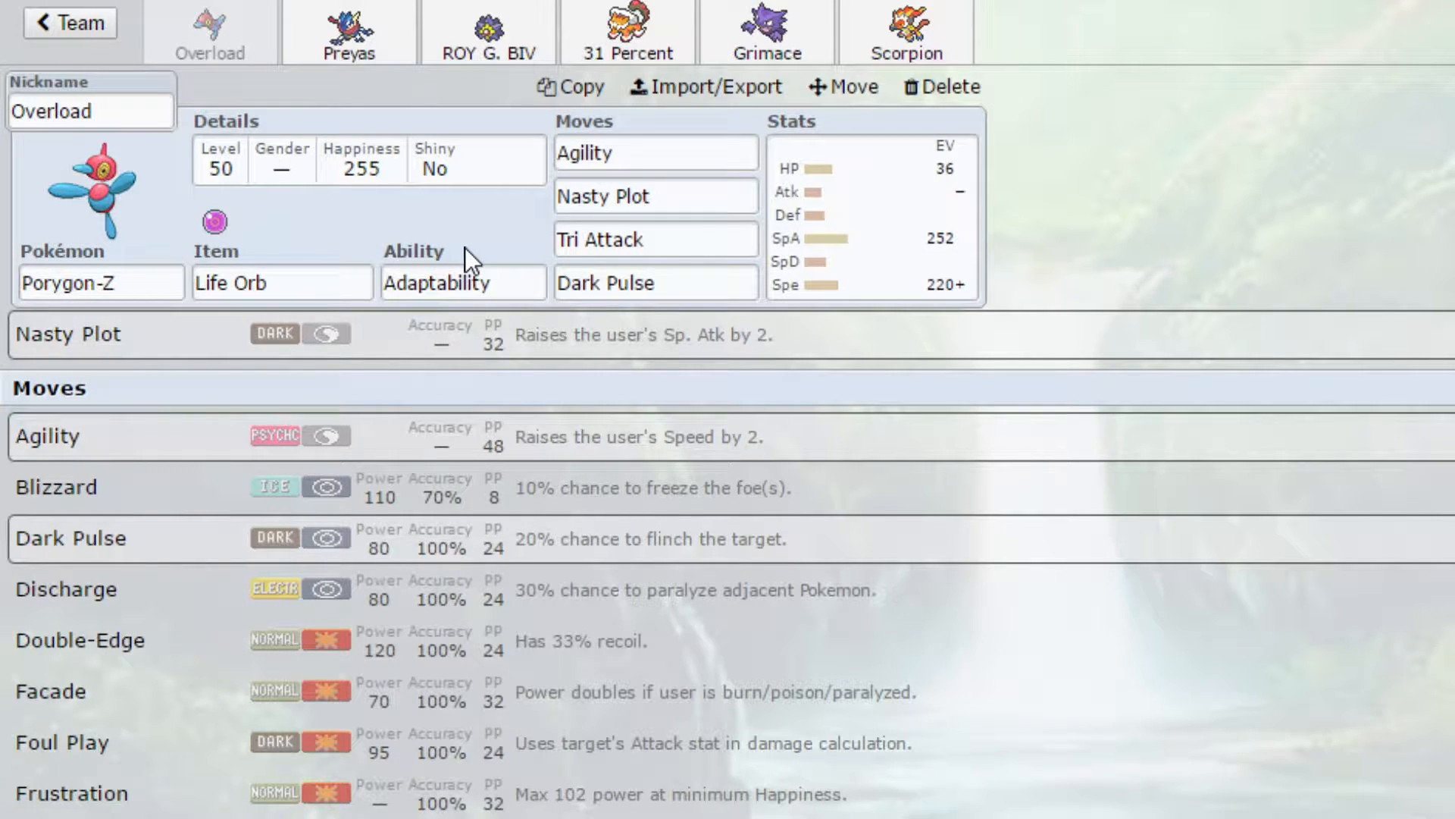
{"action": "left_click", "coordinate": [655, 238]}
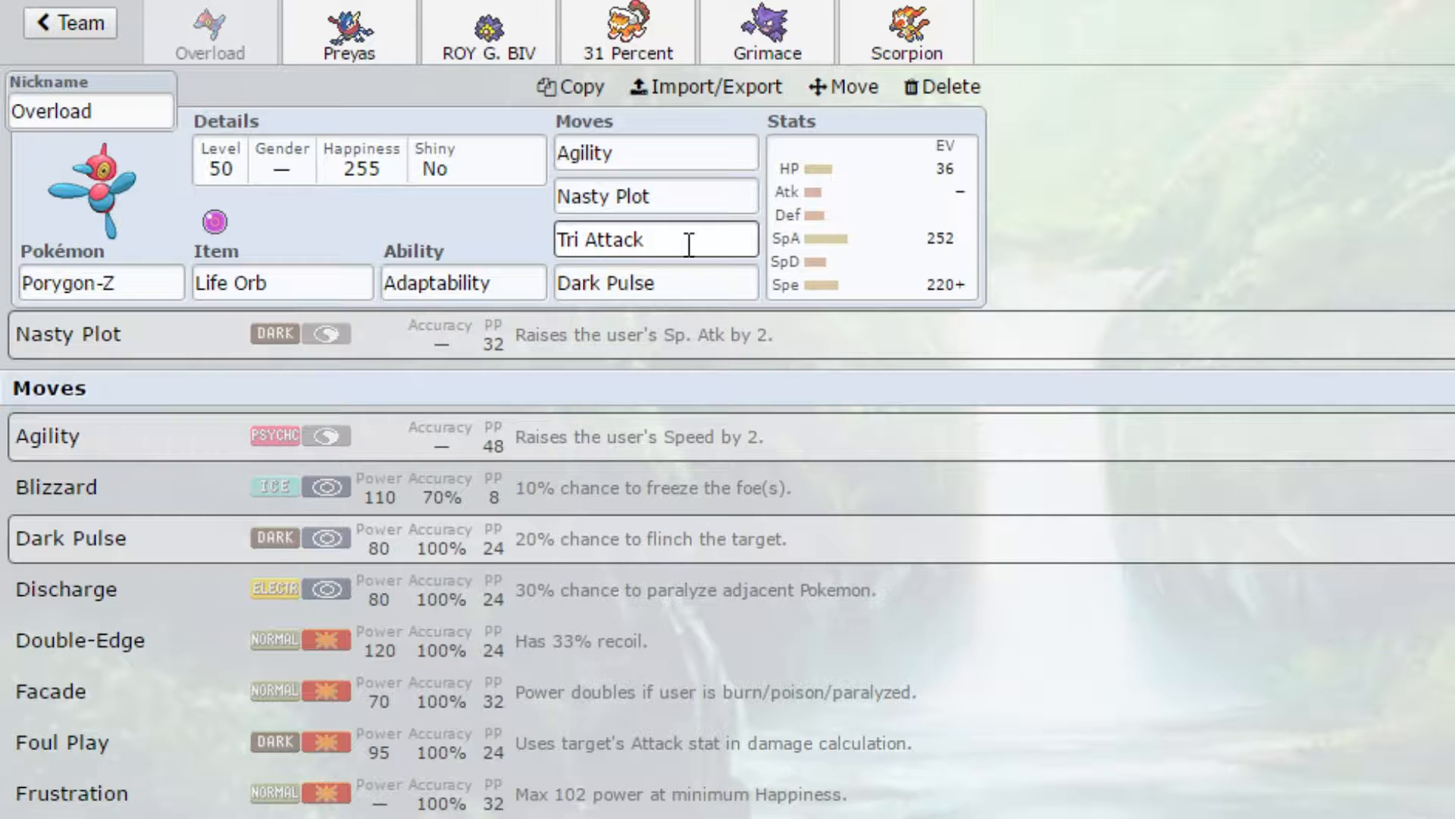
{"action": "left_click", "coordinate": [655, 283]}
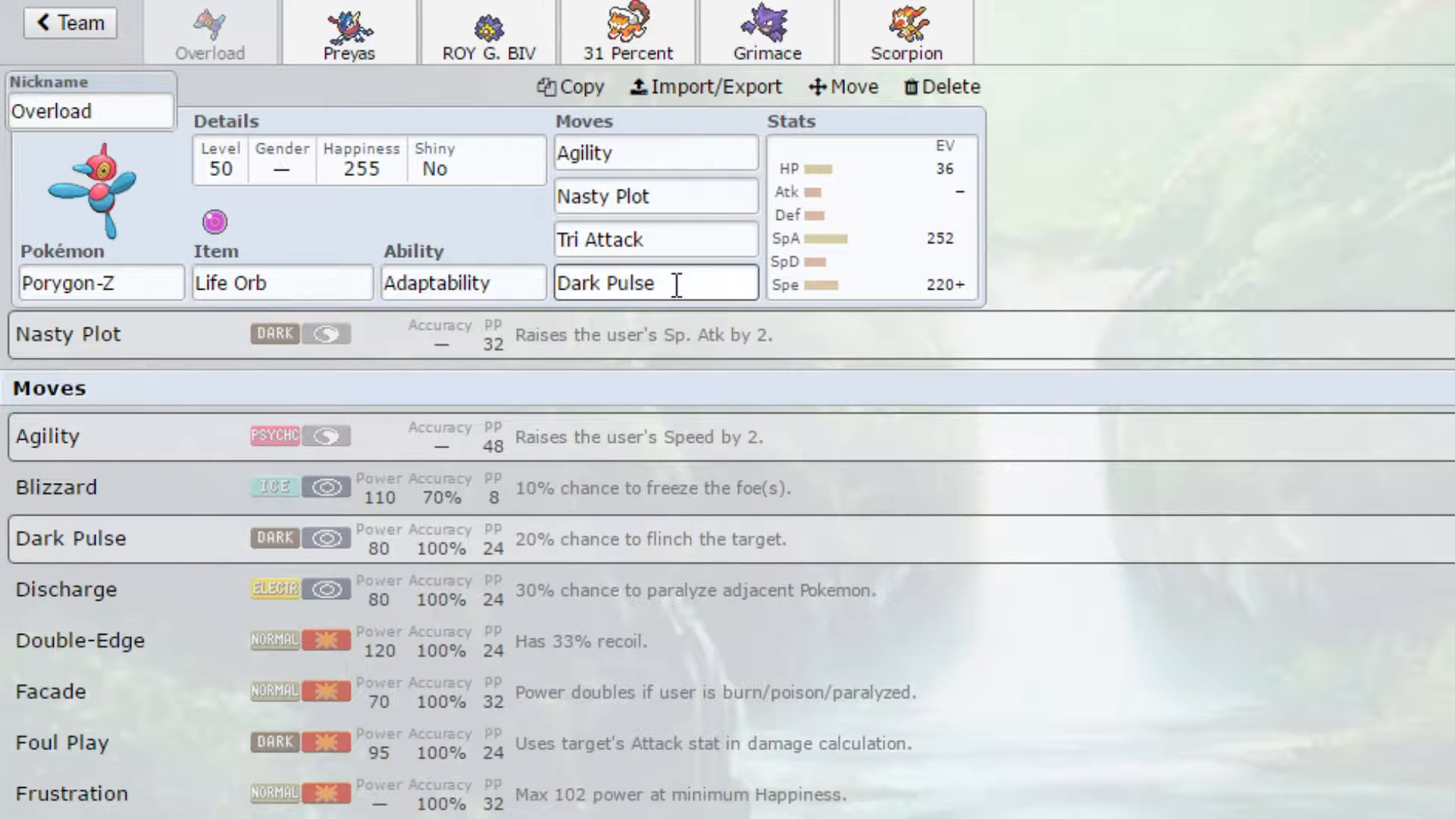
{"action": "left_click", "coordinate": [655, 238]}
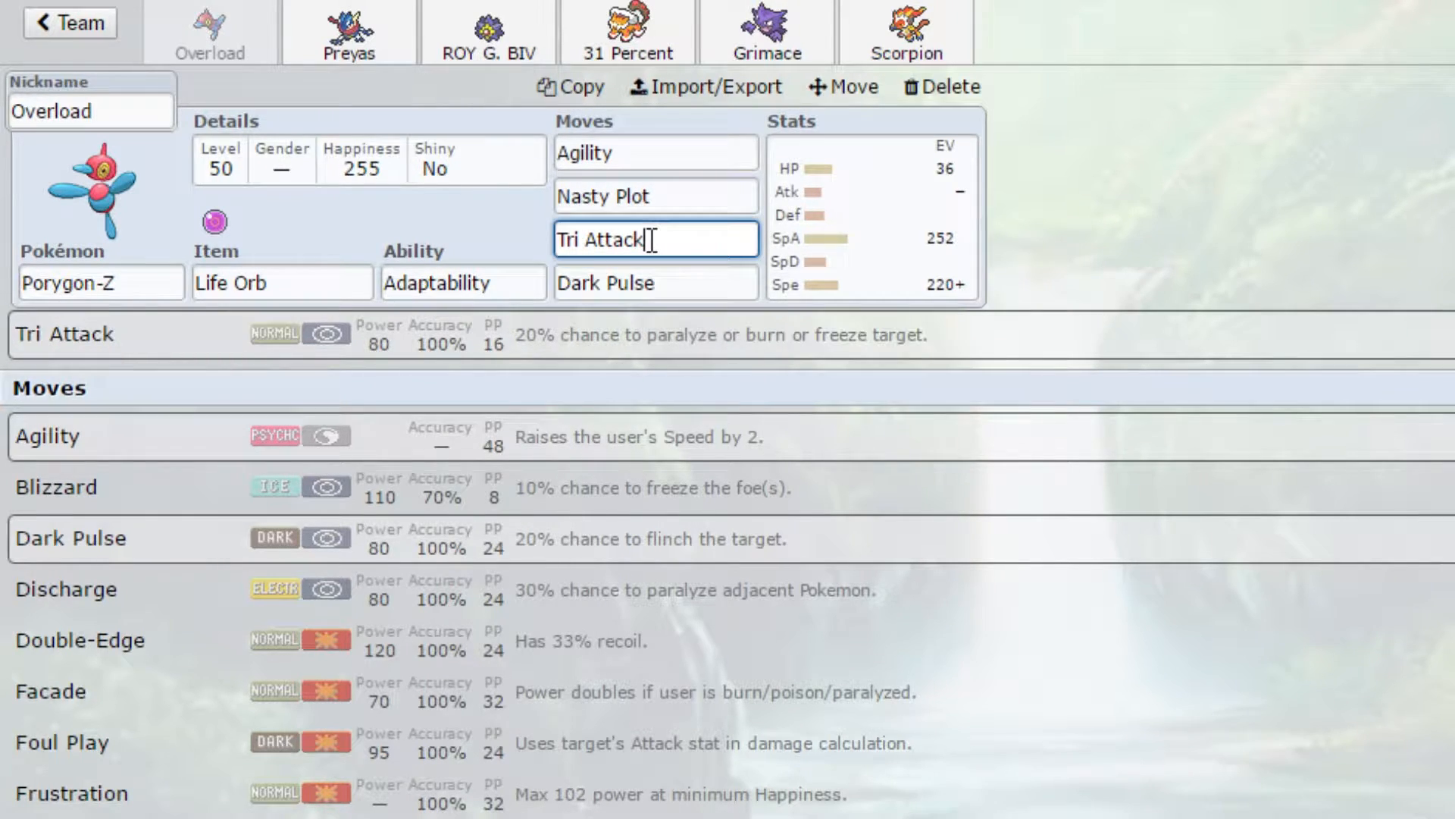
{"action": "left_click", "coordinate": [460, 282]}
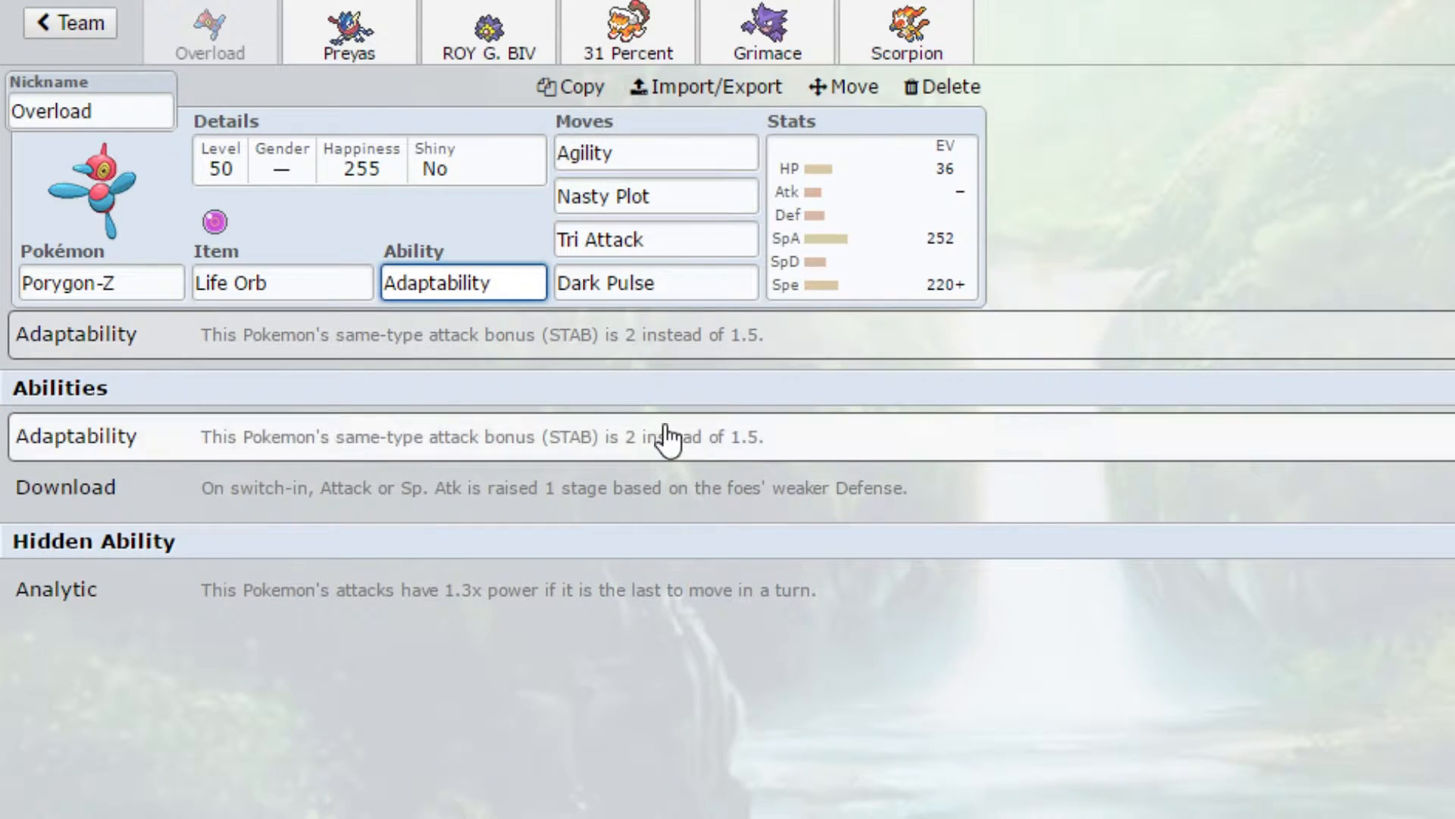
{"action": "left_click", "coordinate": [655, 238]}
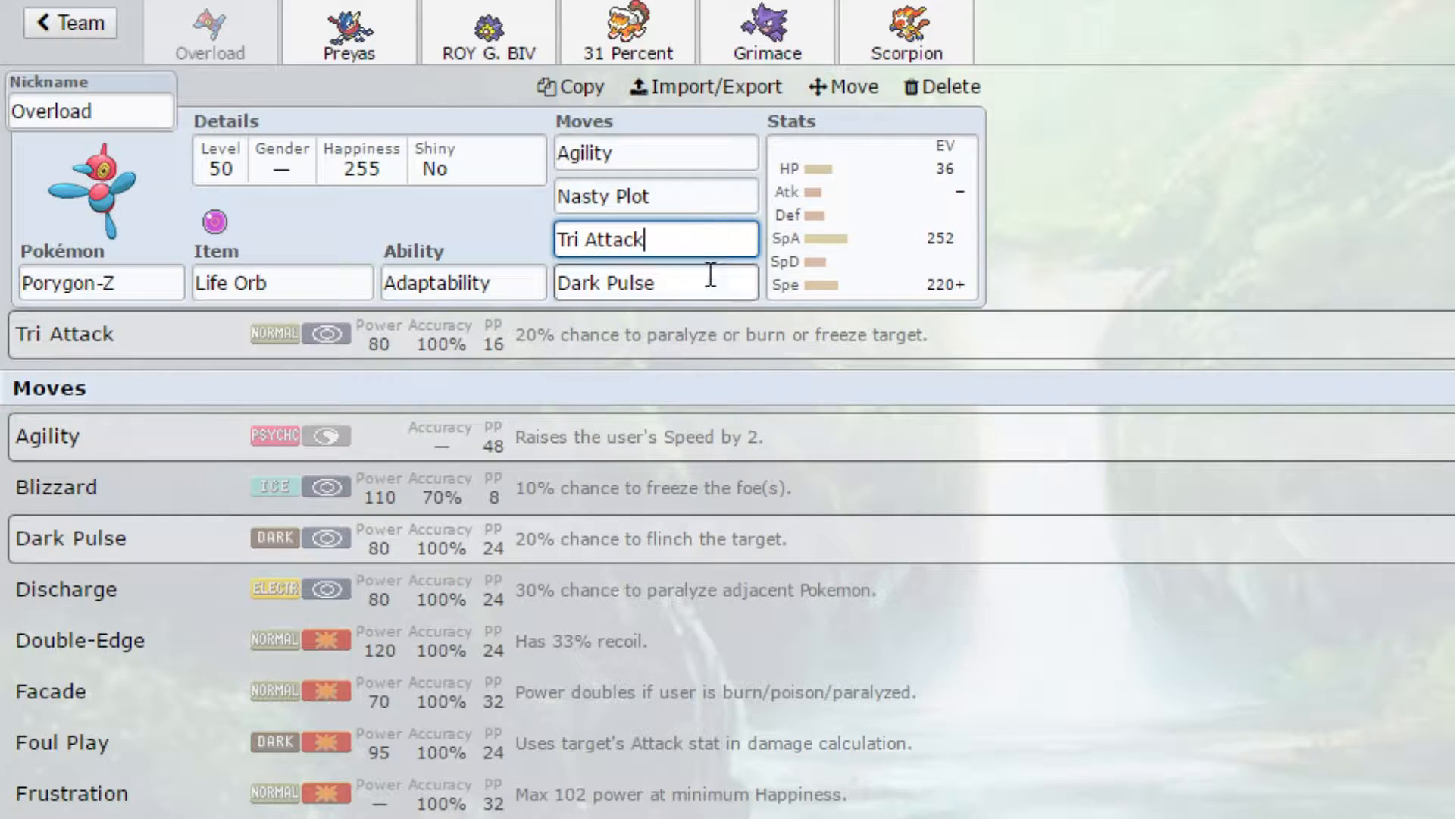
{"action": "left_click", "coordinate": [655, 283]}
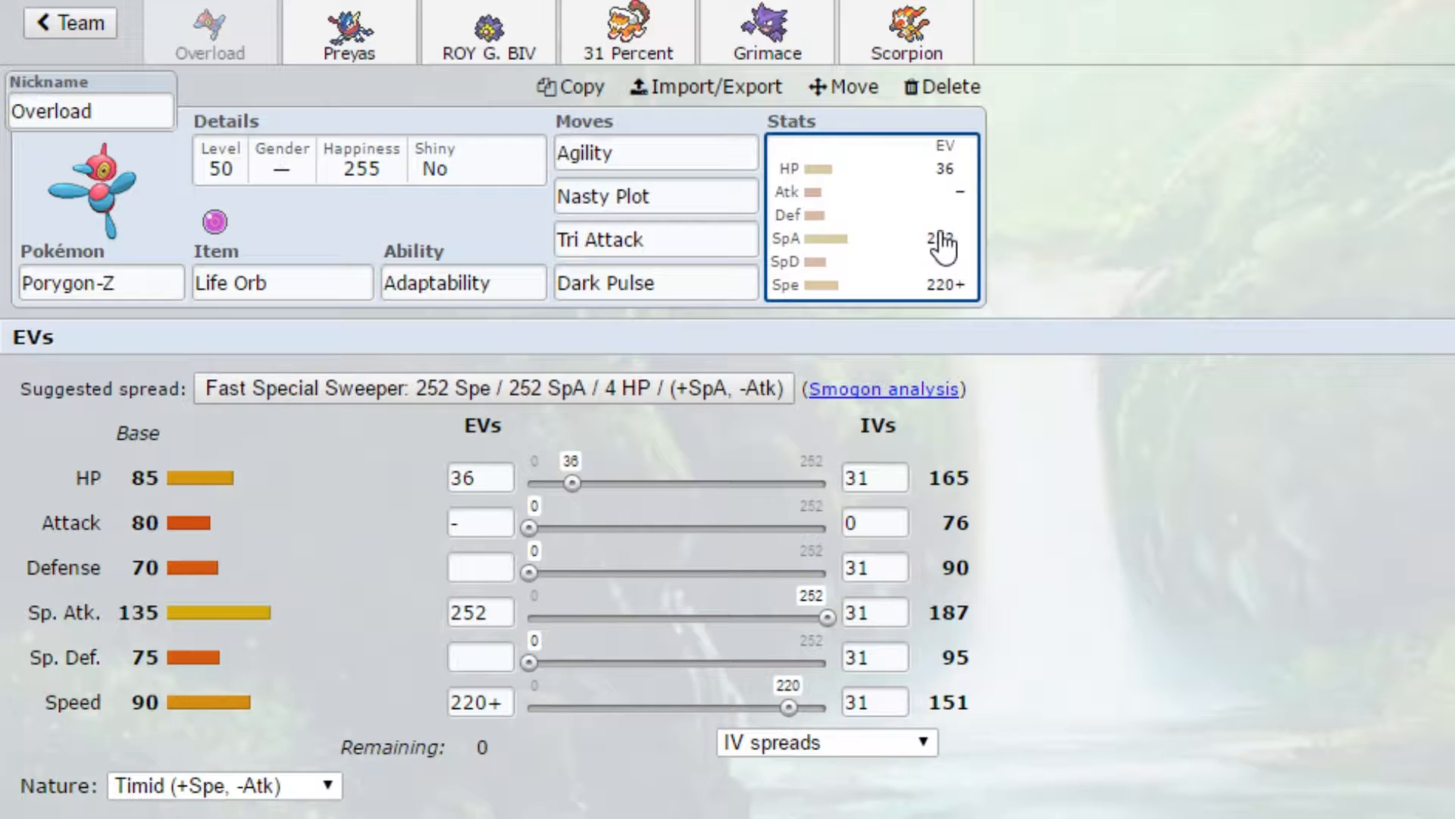
{"action": "mouse_move", "coordinate": [594, 623]}
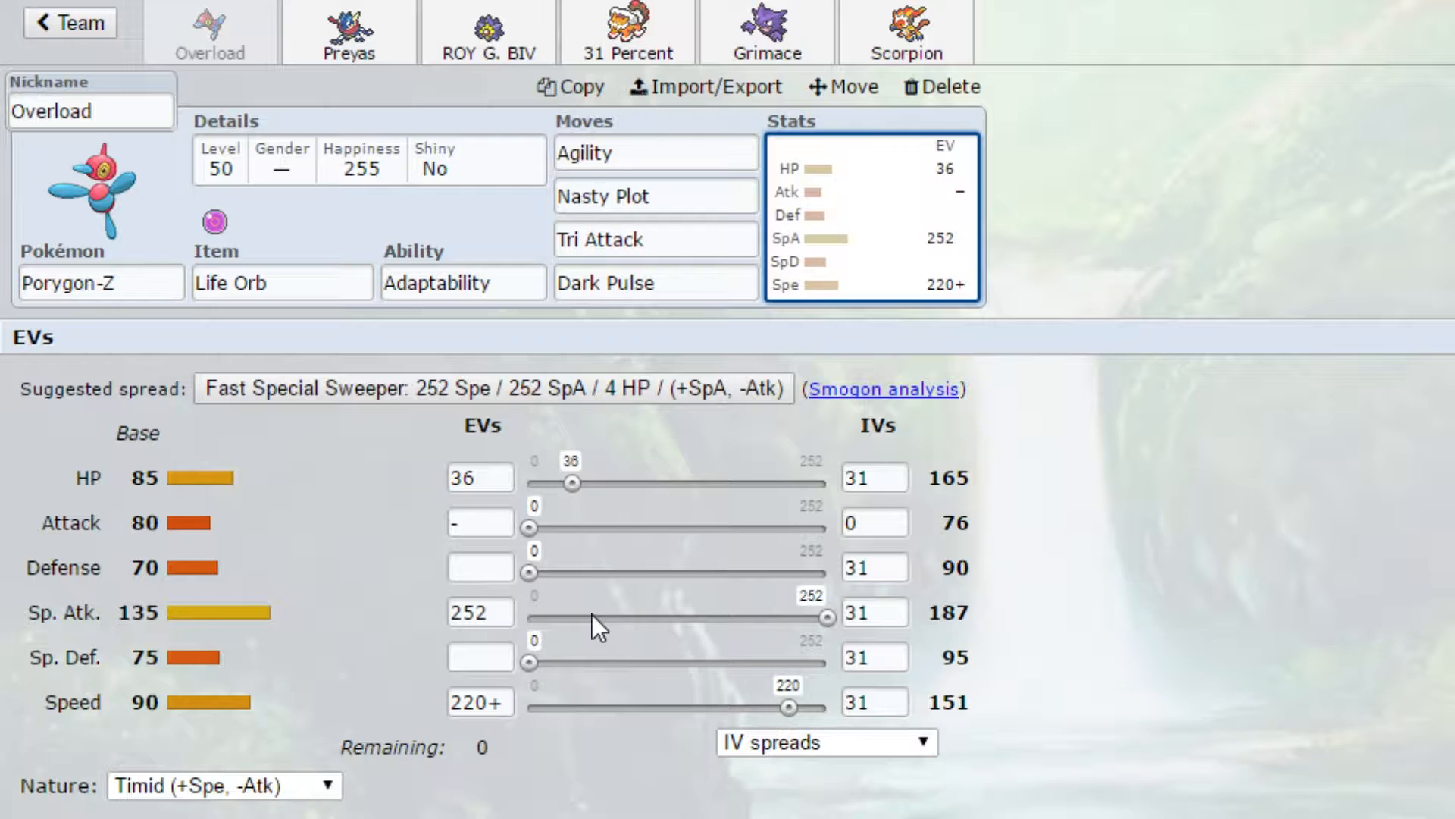
{"action": "mouse_move", "coordinate": [919, 702]}
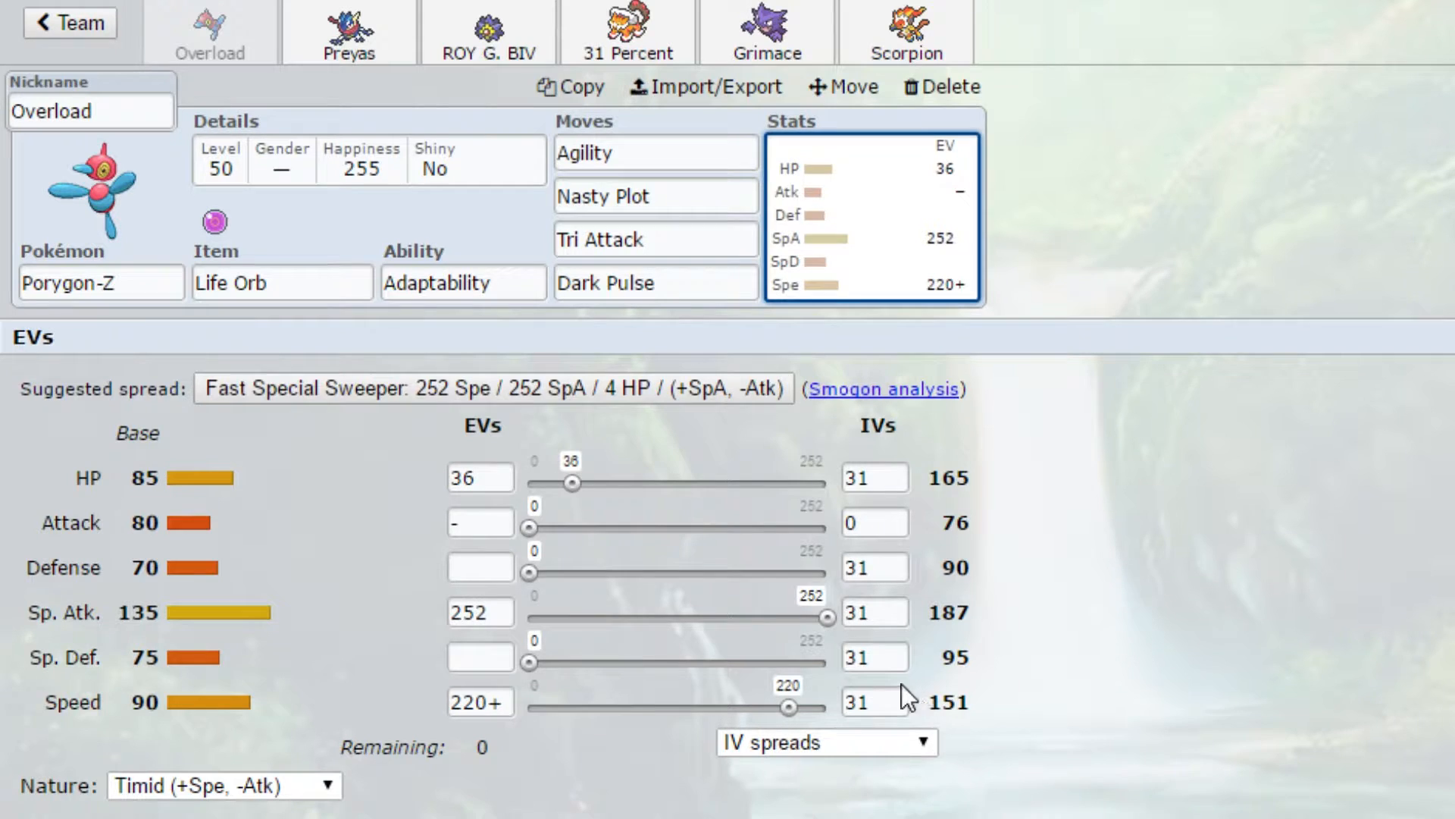
Scroll through Porygon-Z's held item choices to confirm Life Orb
{"action": "left_click", "coordinate": [282, 282]}
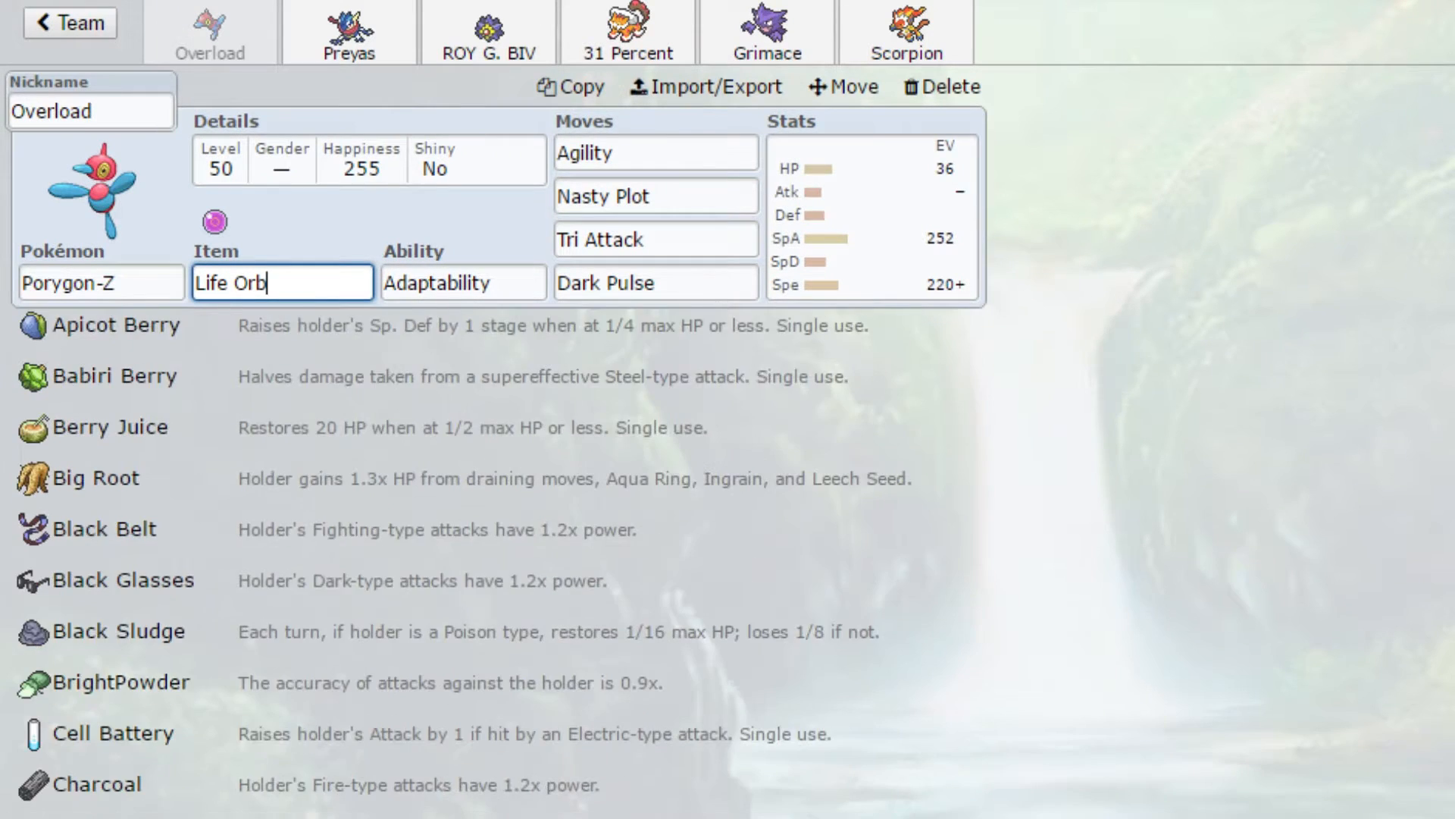
{"action": "scroll", "scroll_direction": "down", "scroll_amount": 3}
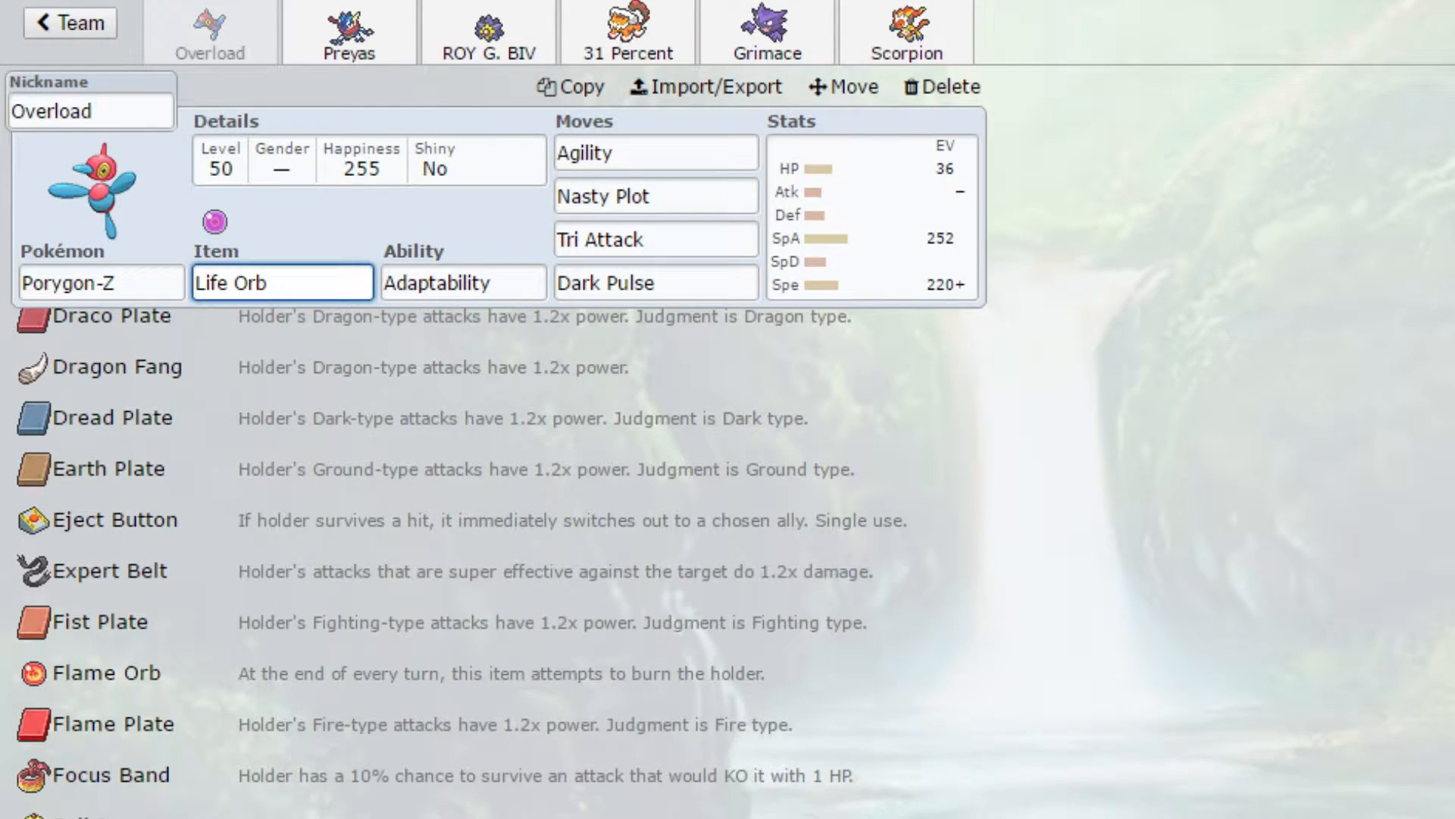
{"action": "scroll", "scroll_direction": "down", "scroll_amount": 3}
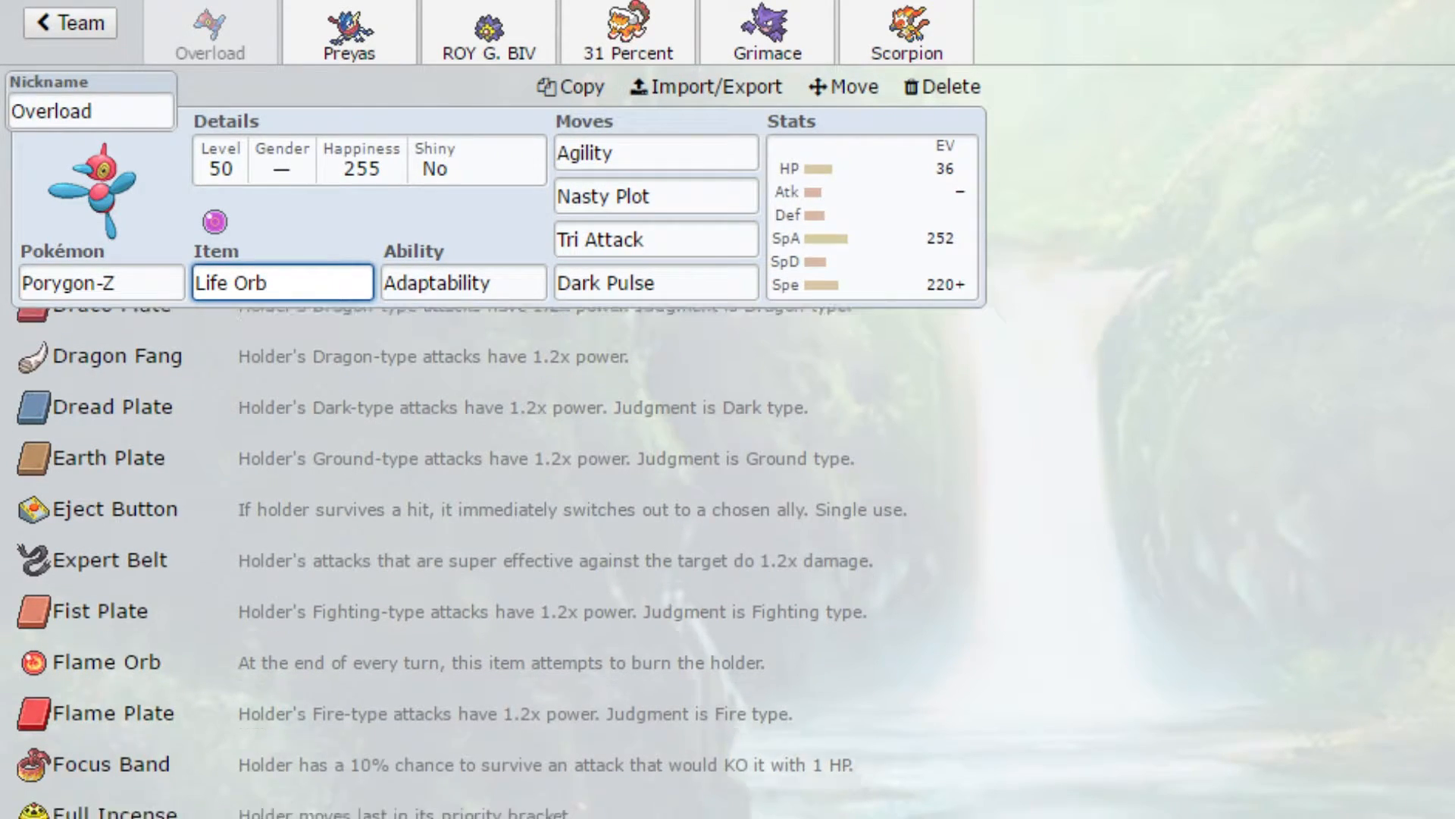
{"action": "scroll", "scroll_direction": "down", "scroll_amount": 3}
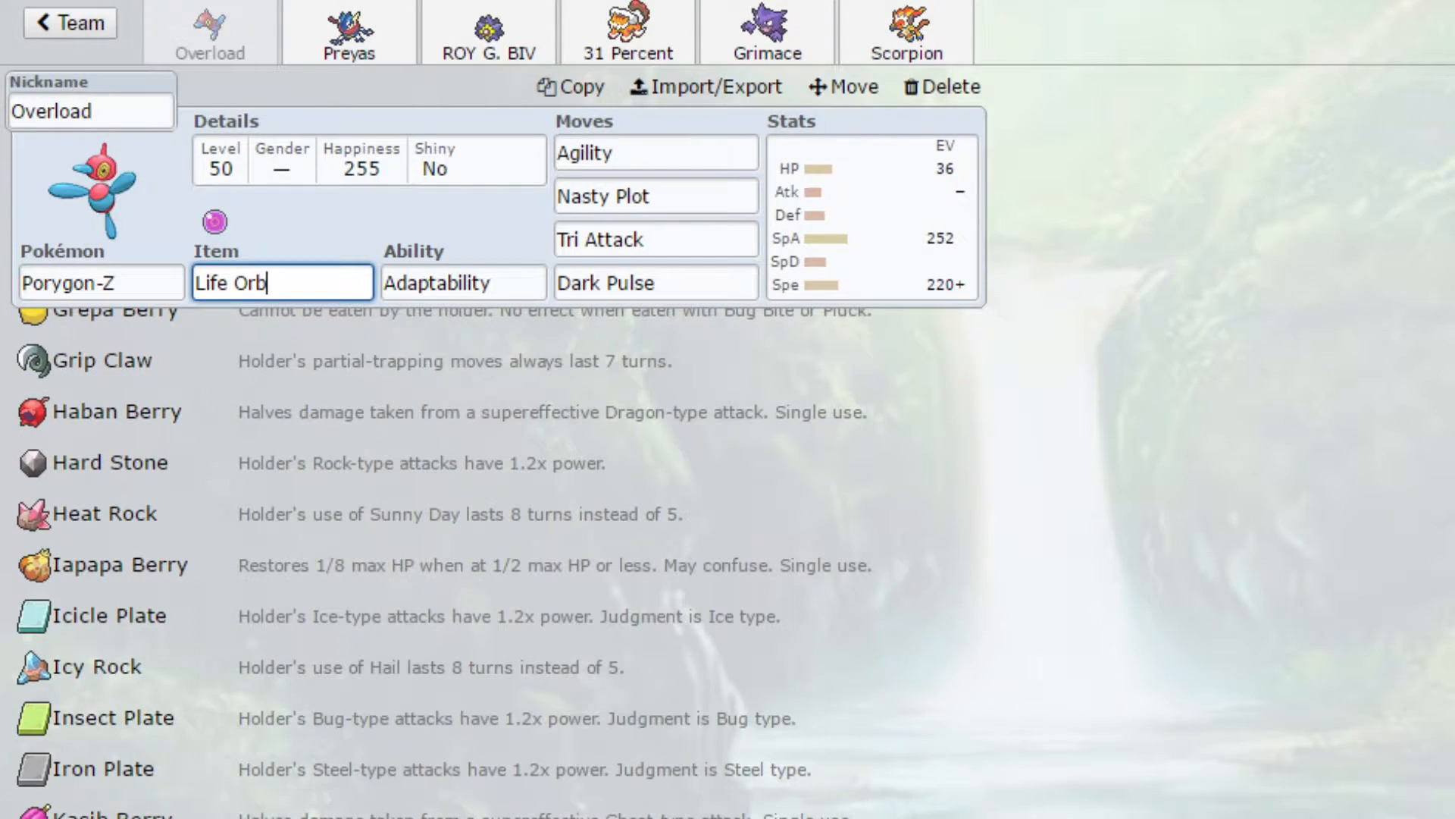
{"action": "scroll", "scroll_direction": "down", "scroll_amount": 3}
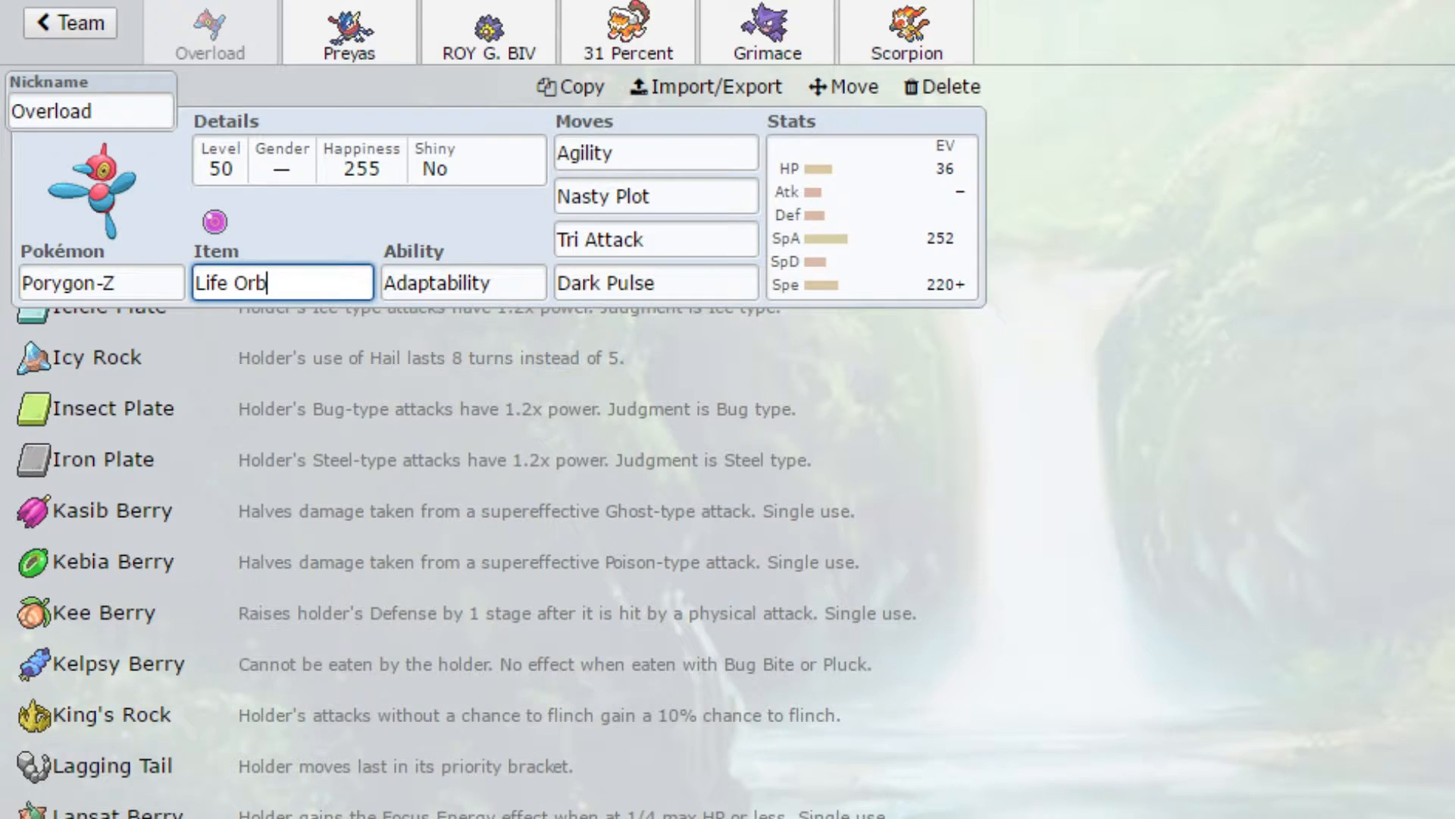
{"action": "scroll", "scroll_direction": "down", "scroll_amount": 3}
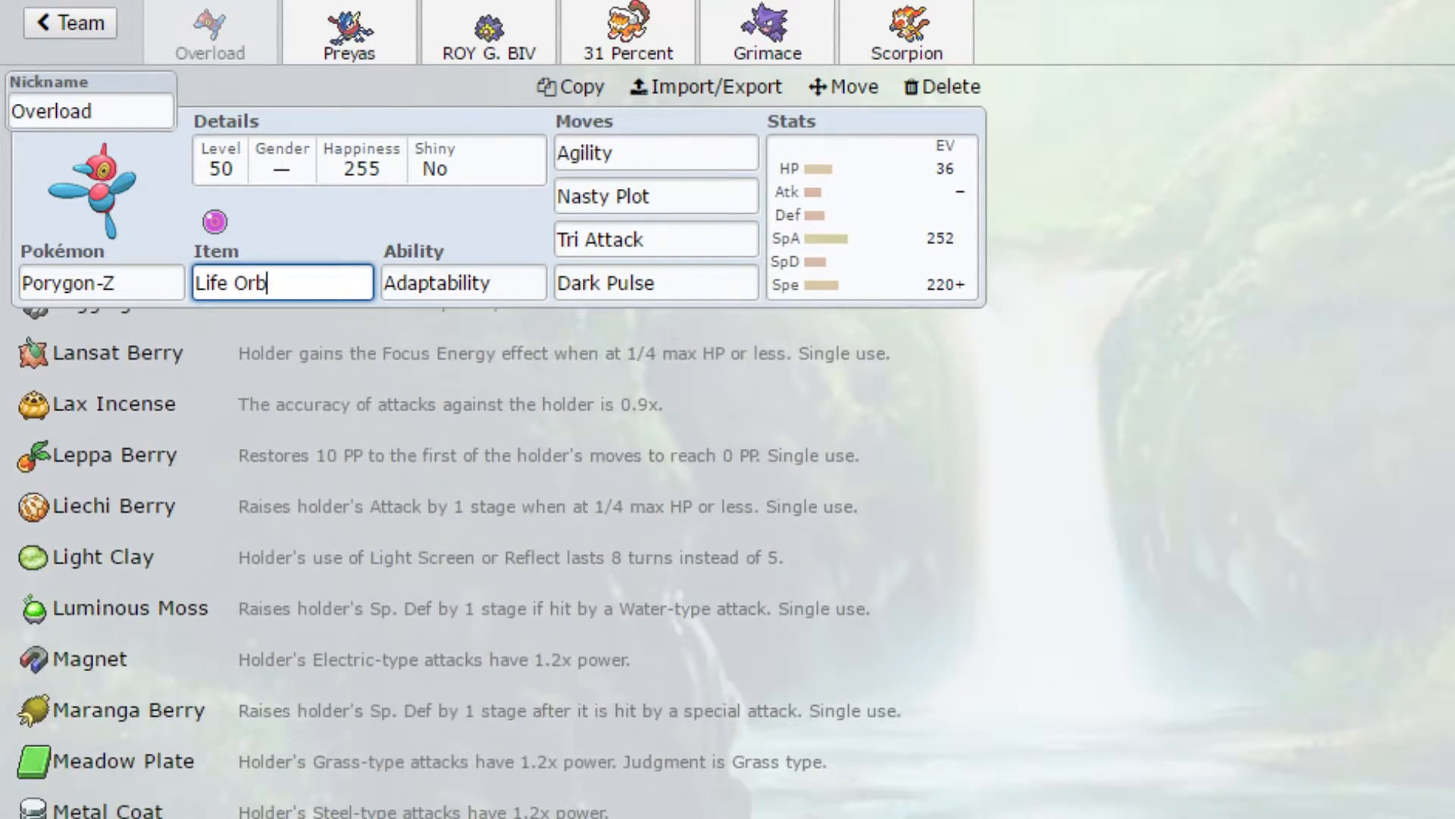
{"action": "scroll", "scroll_direction": "down", "scroll_amount": 3}
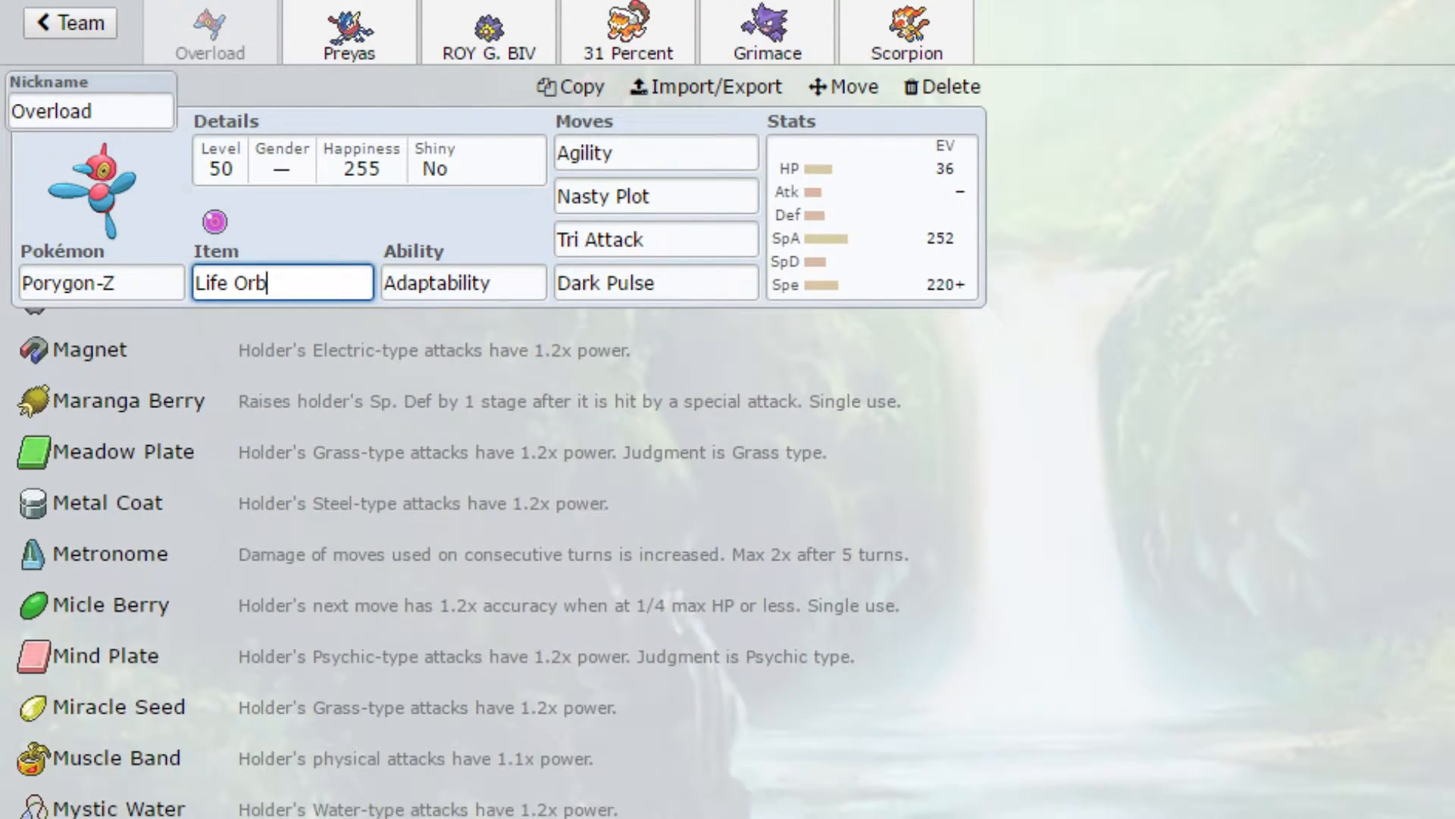
{"action": "scroll", "scroll_direction": "down", "scroll_amount": 3}
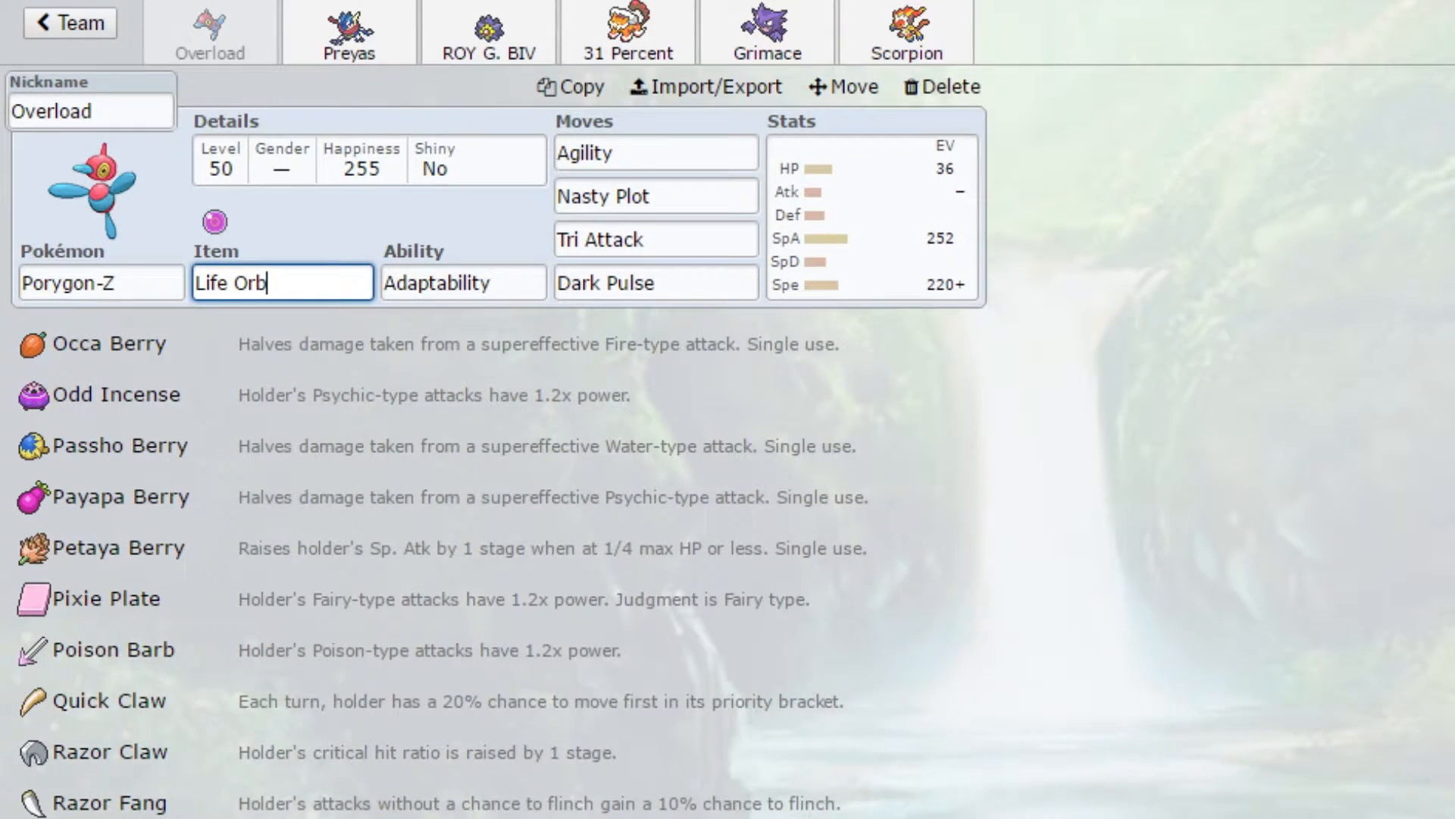
{"action": "scroll", "scroll_direction": "down", "scroll_amount": 3}
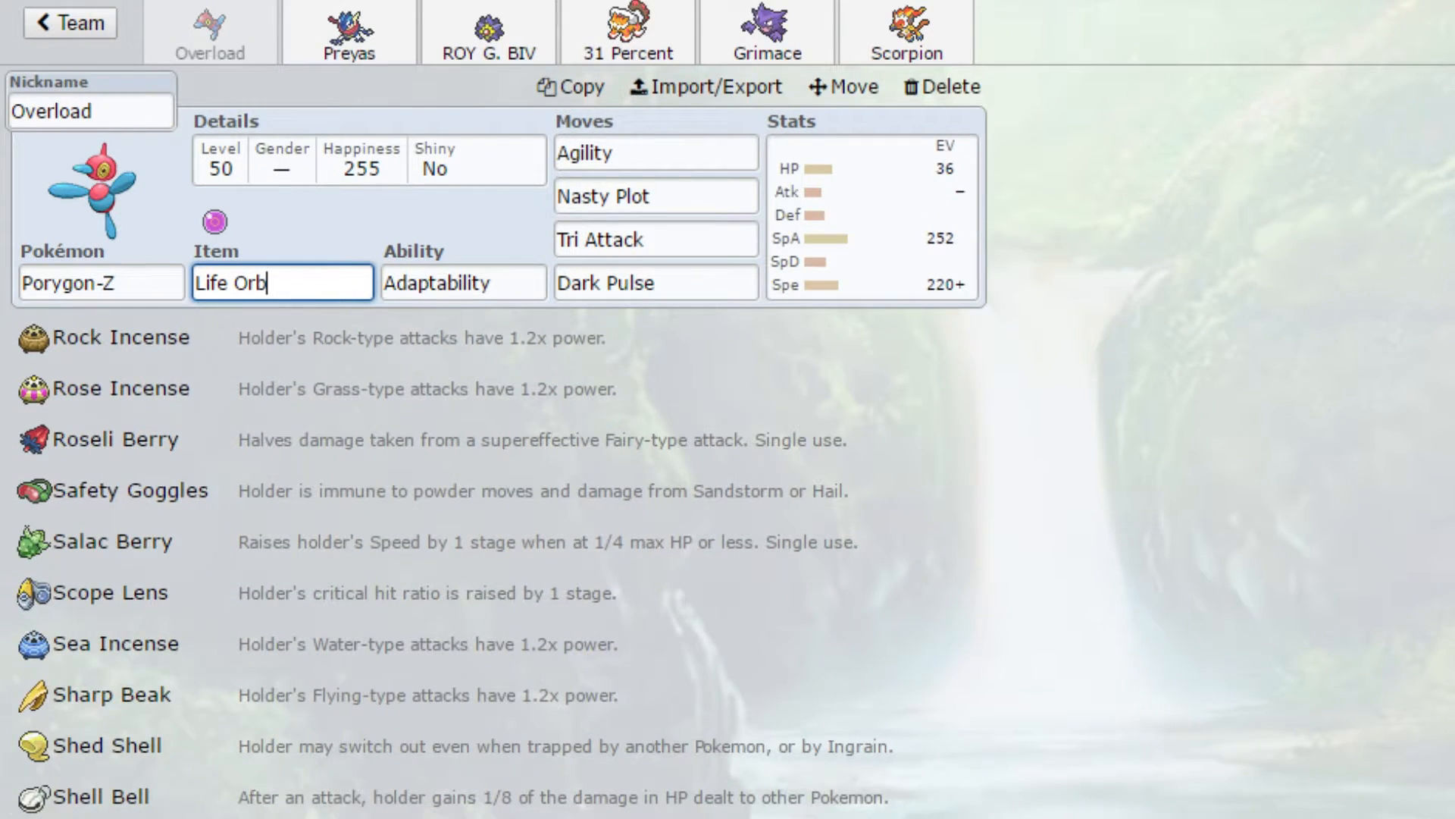
{"action": "scroll", "scroll_direction": "down", "scroll_amount": 3}
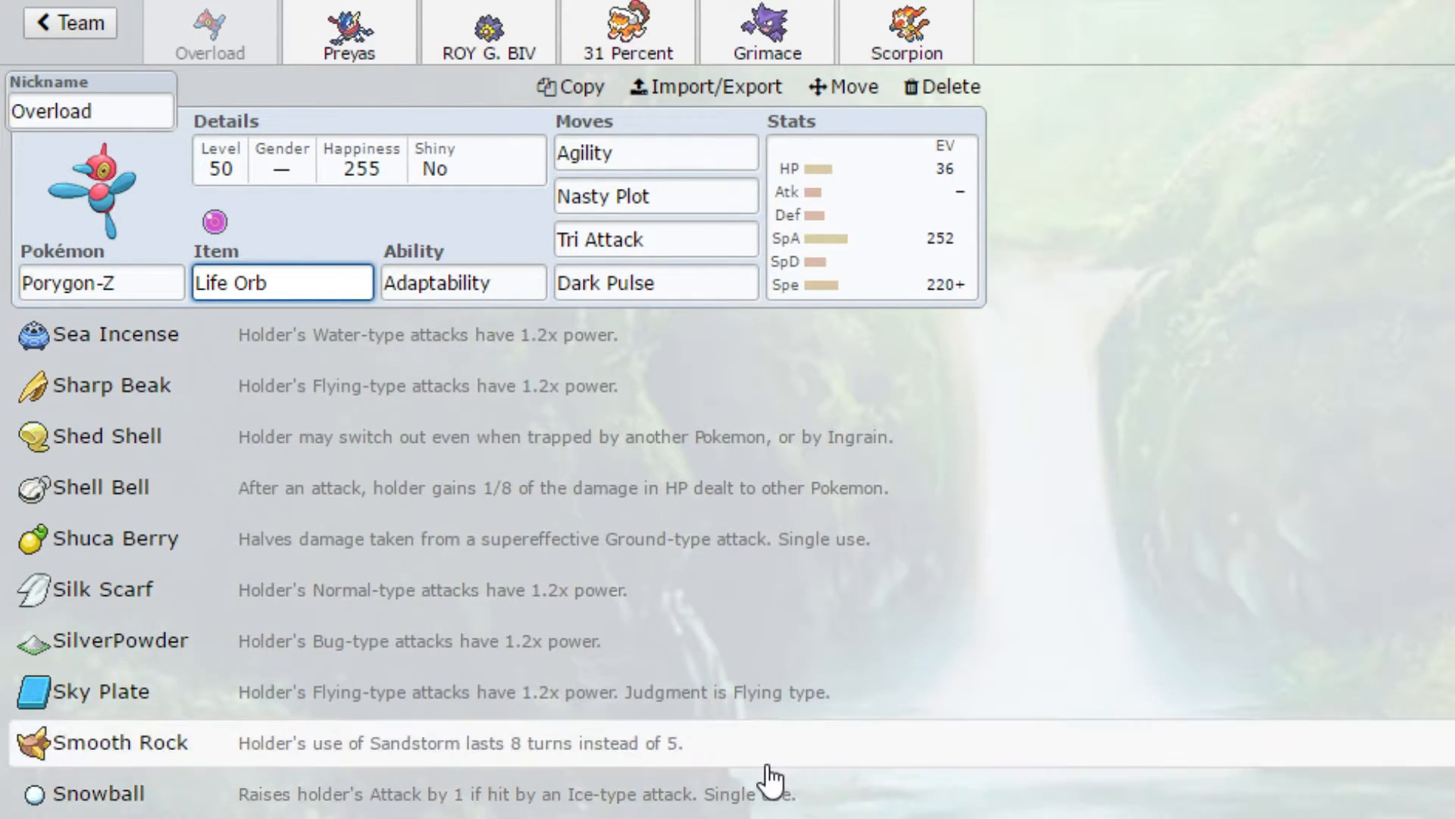
{"action": "scroll", "scroll_direction": "down", "scroll_amount": 3}
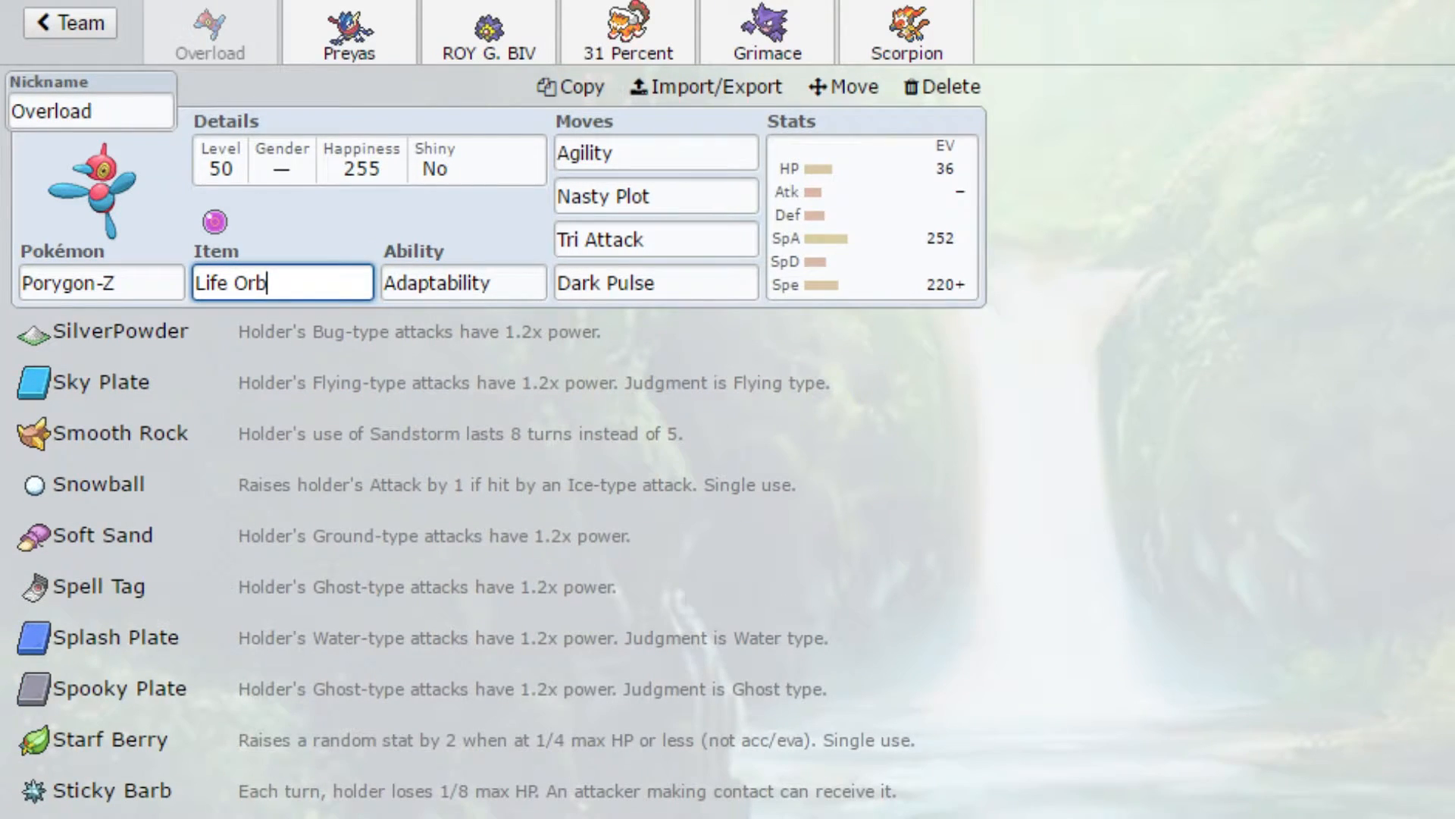
{"action": "scroll", "scroll_direction": "down", "scroll_amount": 3}
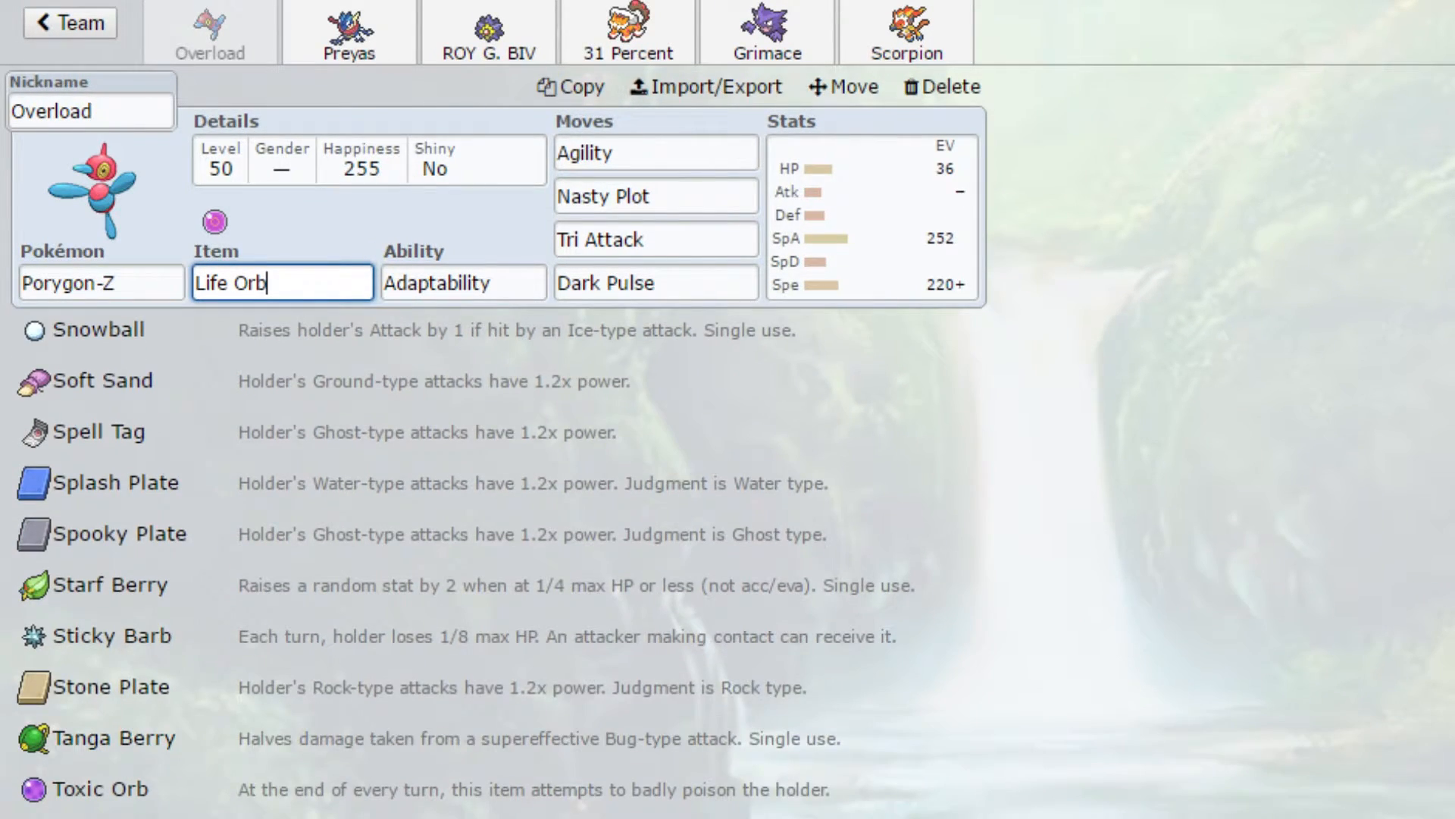
{"action": "scroll", "scroll_direction": "down", "scroll_amount": 3}
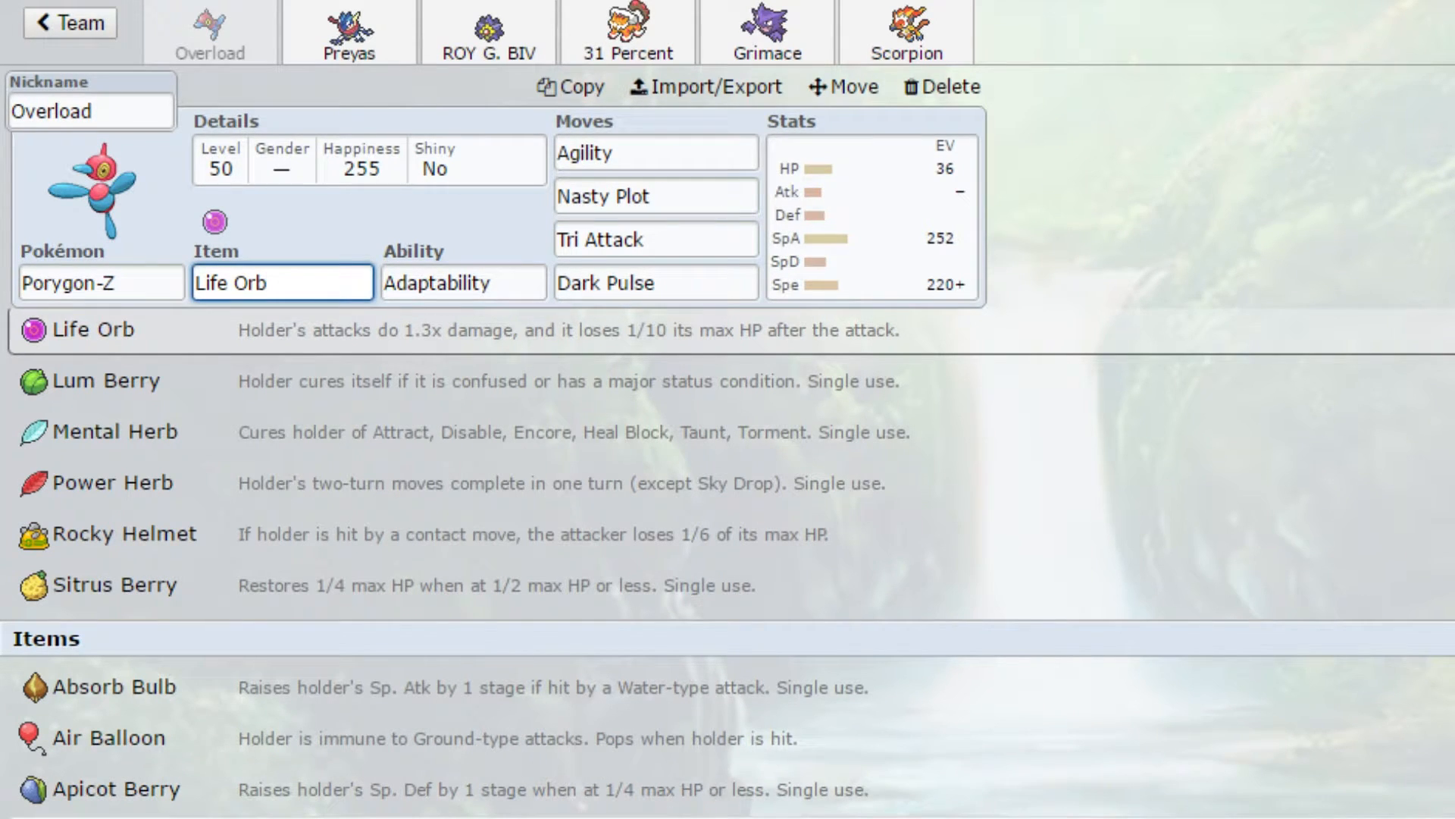
{"action": "scroll", "scroll_direction": "down", "scroll_amount": 3}
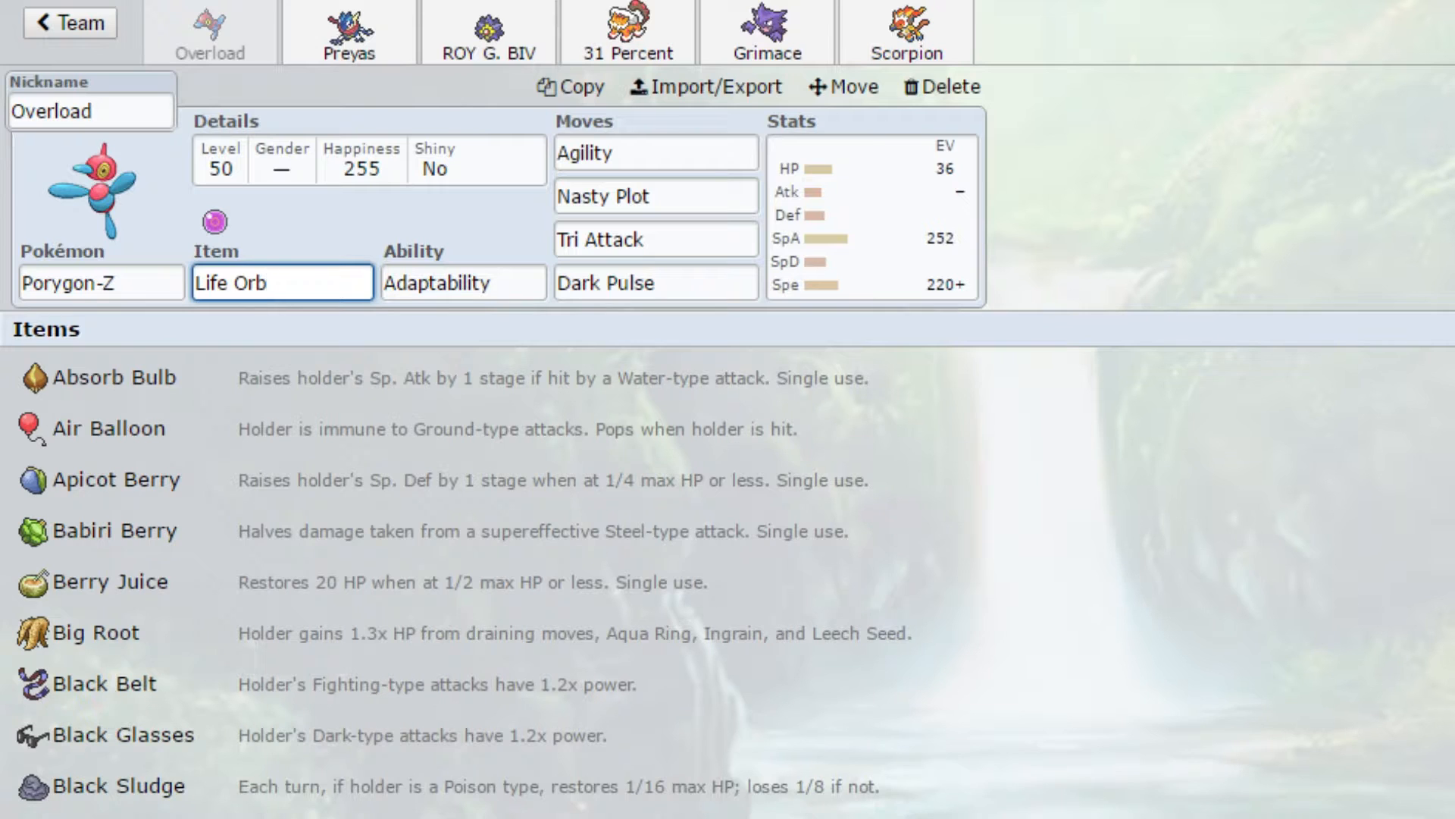
{"action": "scroll", "scroll_direction": "down", "scroll_amount": 3}
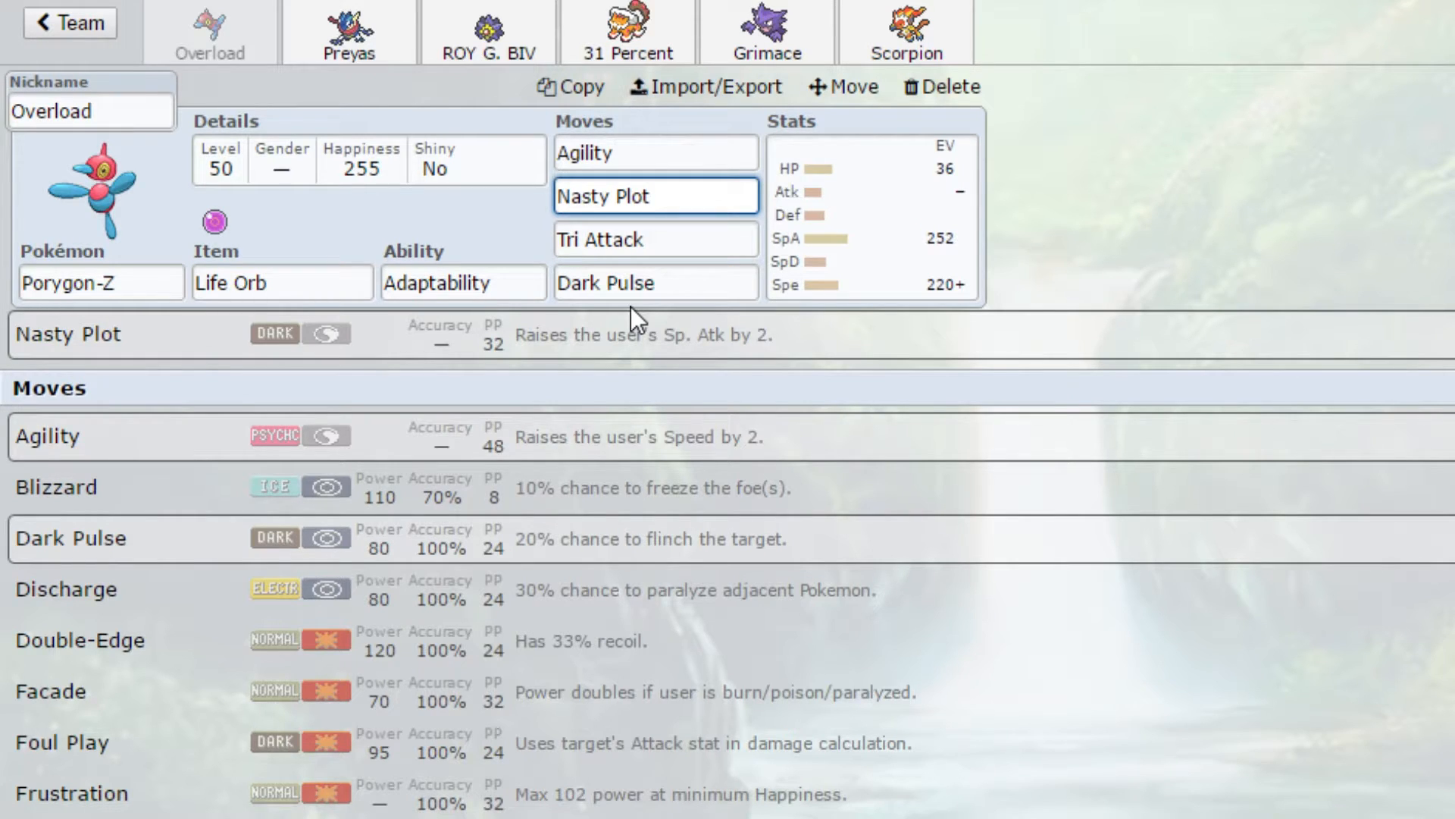
{"action": "left_click", "coordinate": [656, 196]}
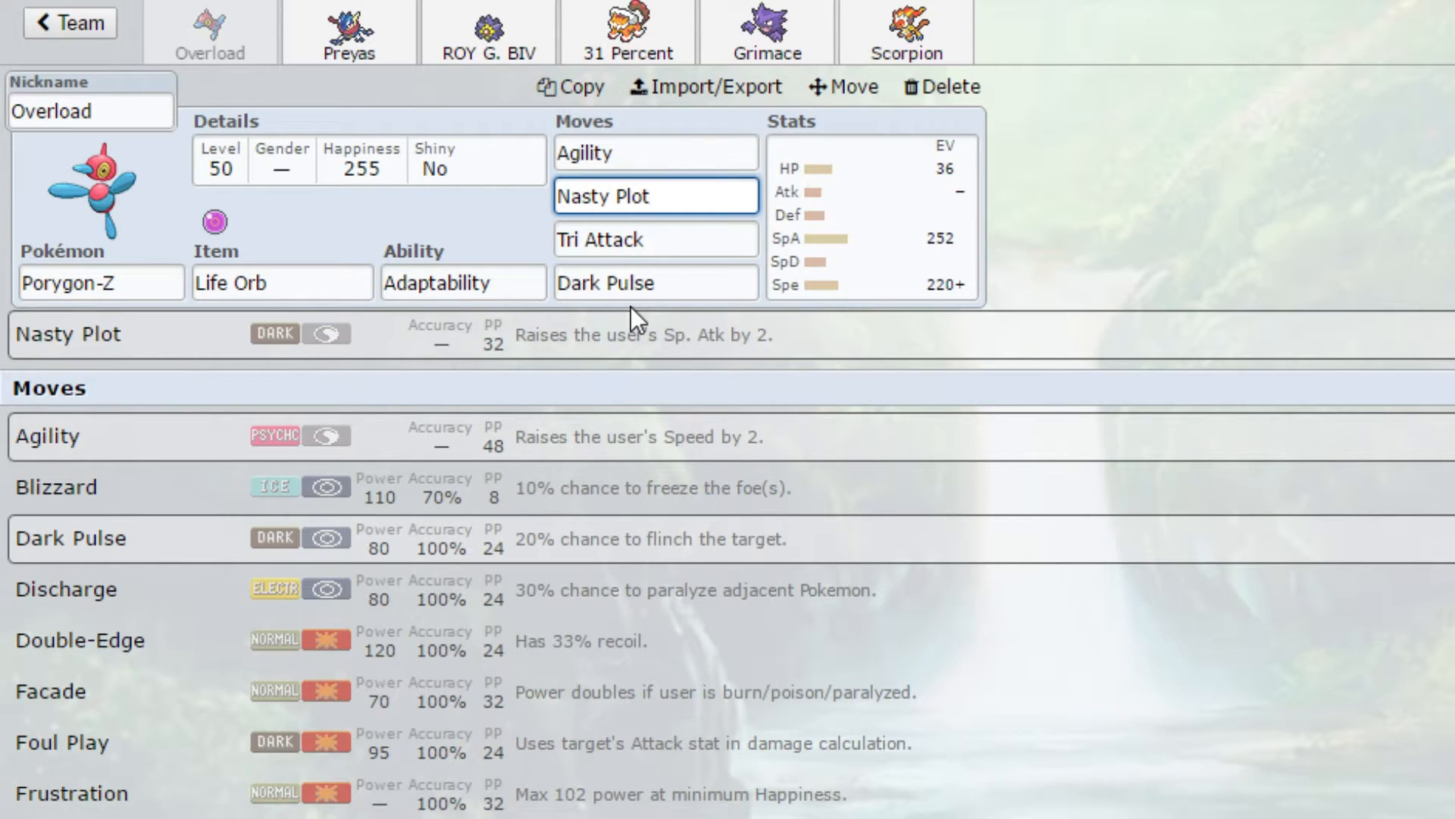
{"action": "left_click", "coordinate": [650, 195]}
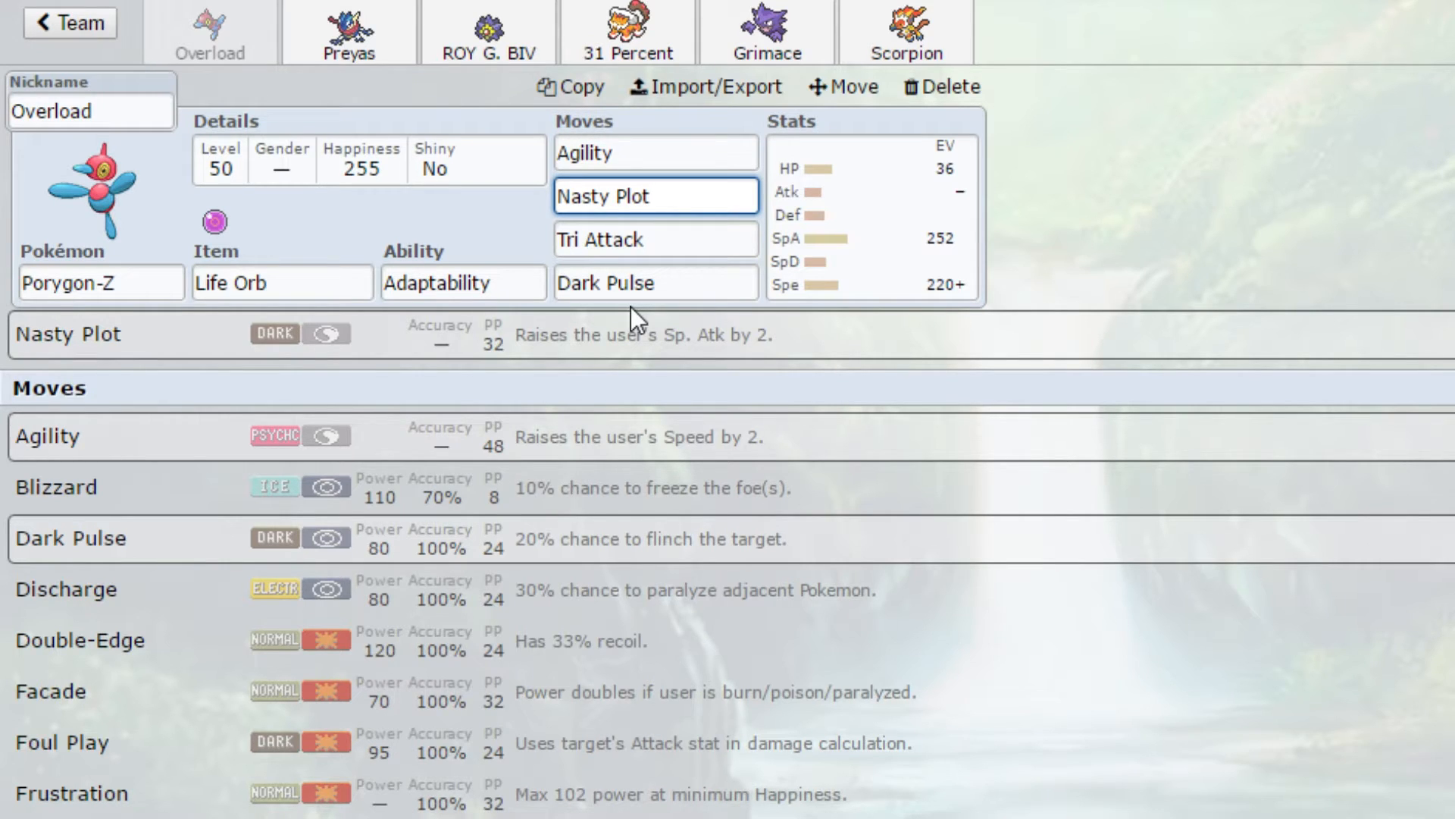
{"action": "left_click", "coordinate": [655, 196]}
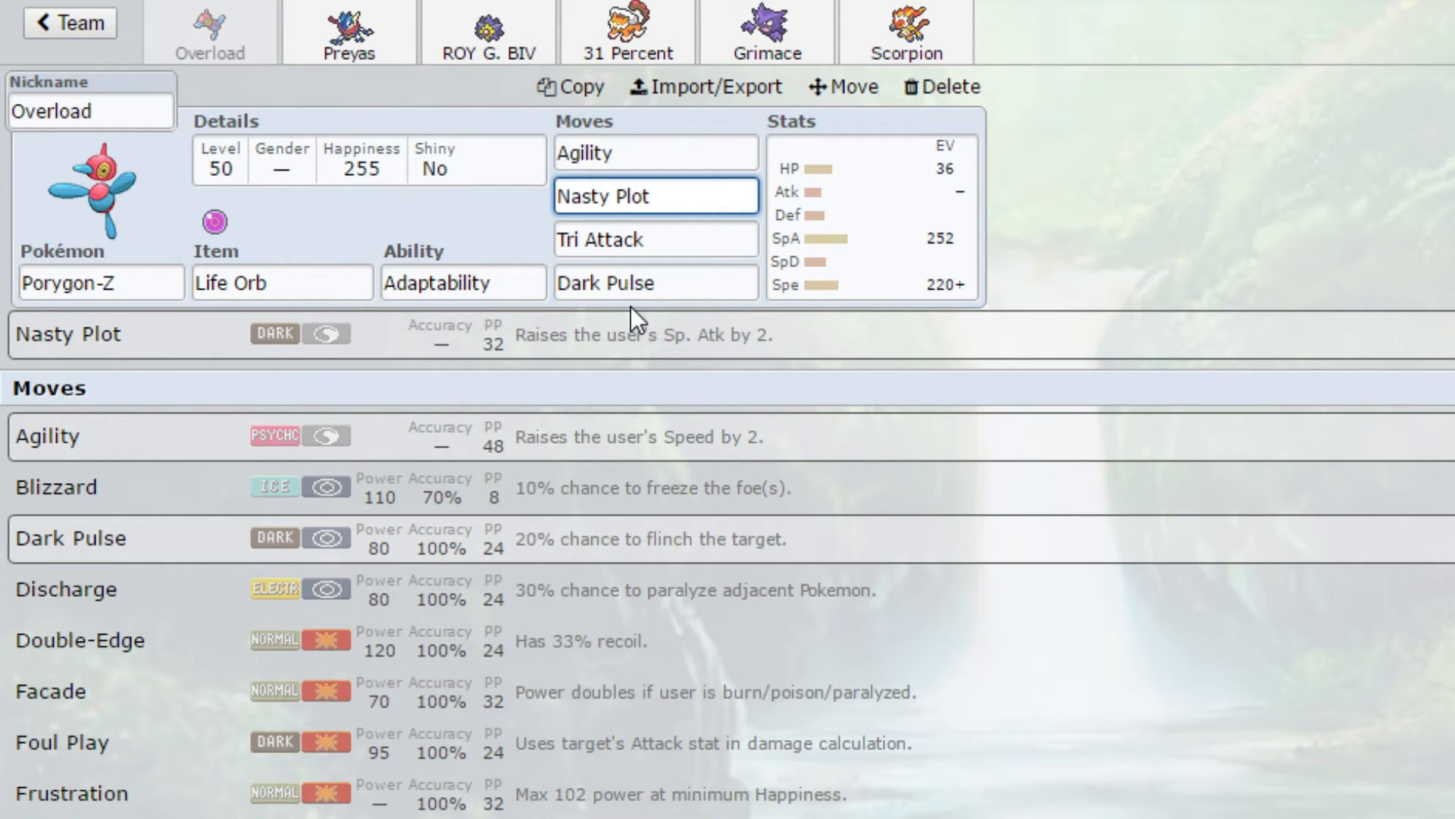
{"action": "left_click", "coordinate": [655, 196]}
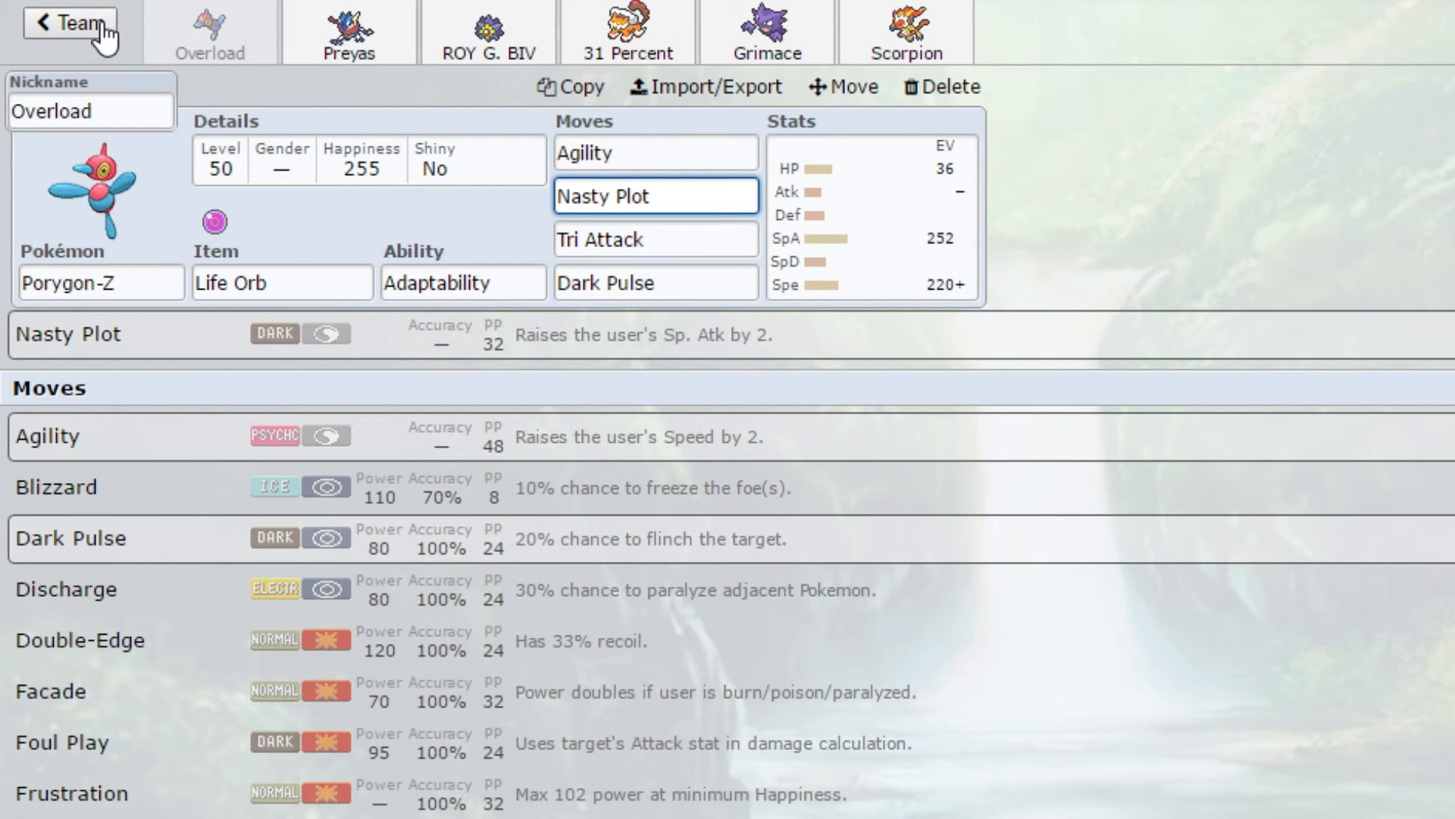
{"action": "left_click", "coordinate": [655, 196]}
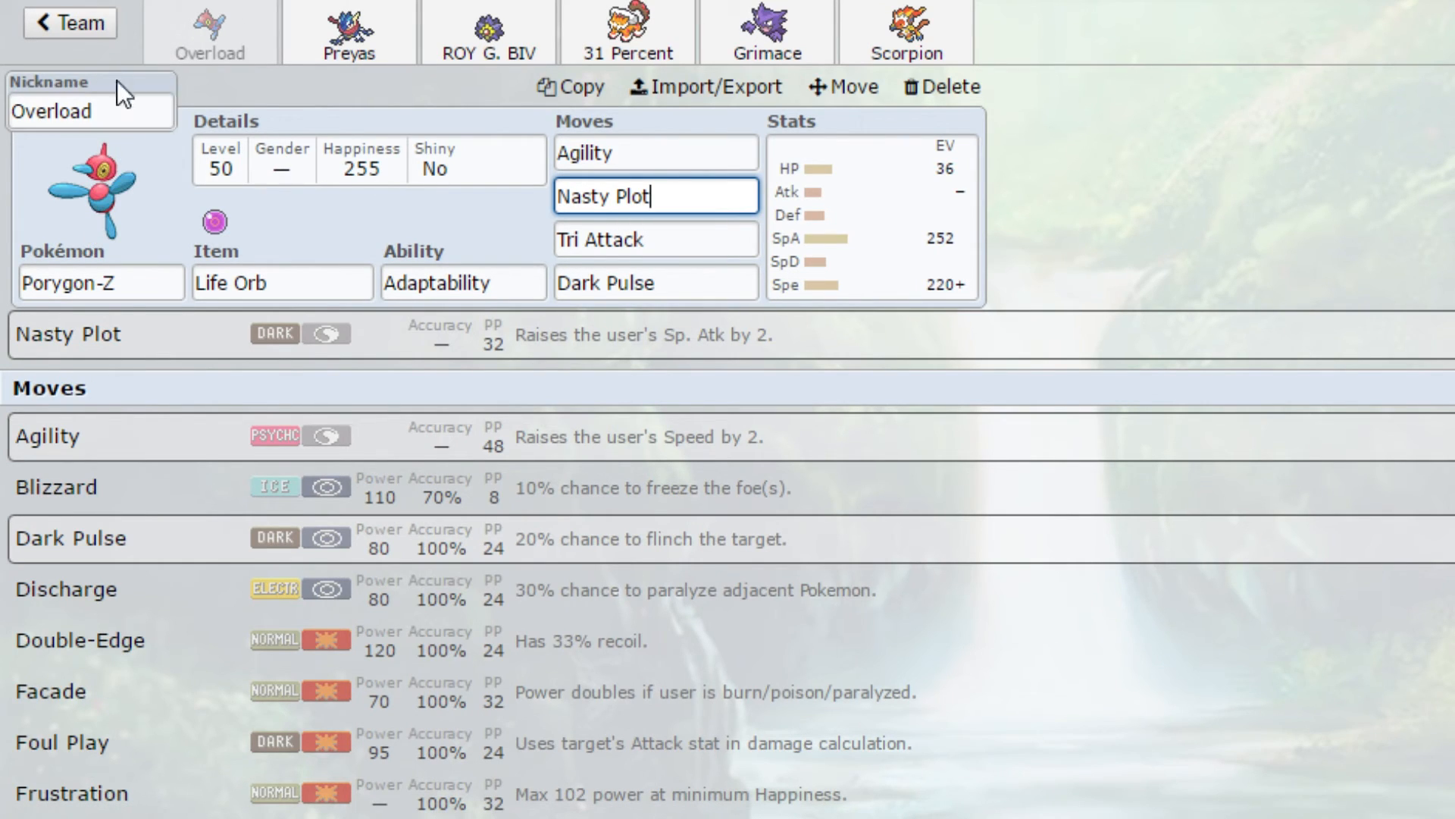